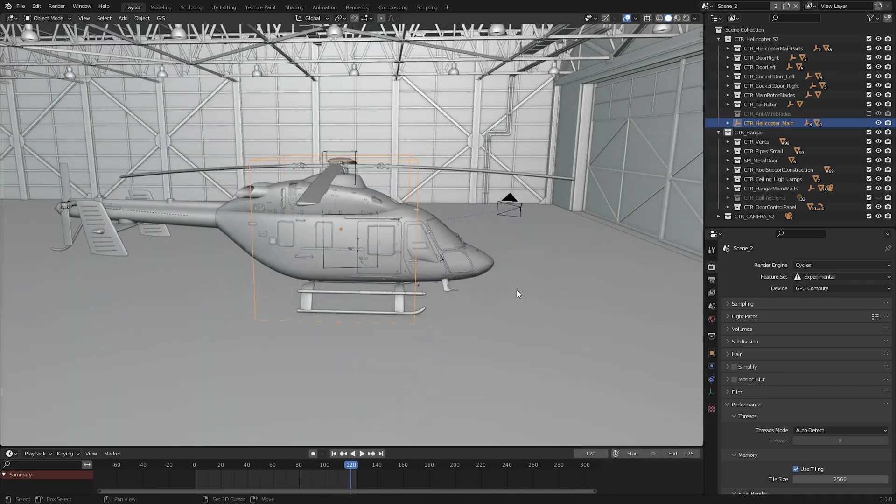
Step: Orbit the viewport around the helicopter in the hangar scene
click(234, 465)
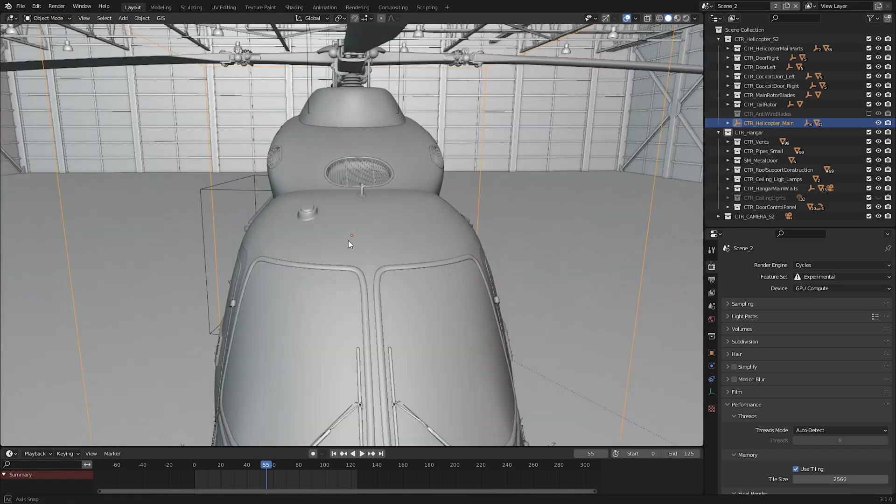
drag(349, 240, 400, 223)
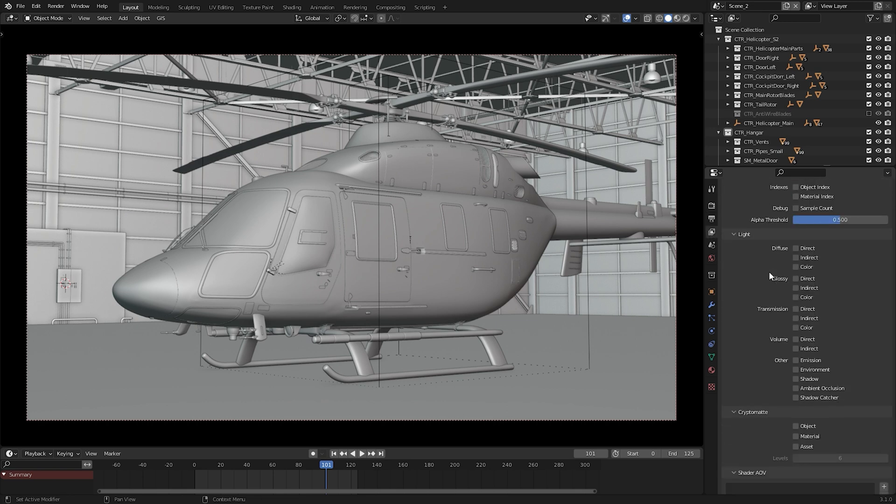
Step: Tick the Asset cryptomatte pass, then select the helicopter body in the viewport
scroll(down, 3)
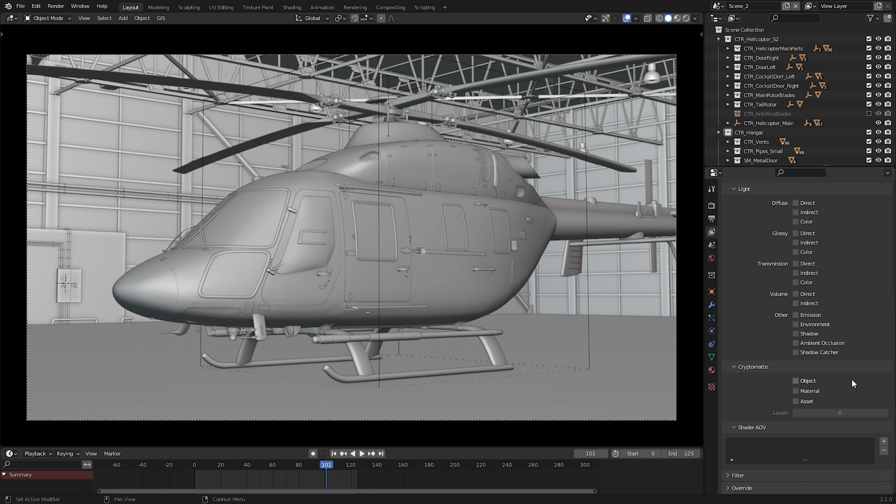
mouse_move(842, 391)
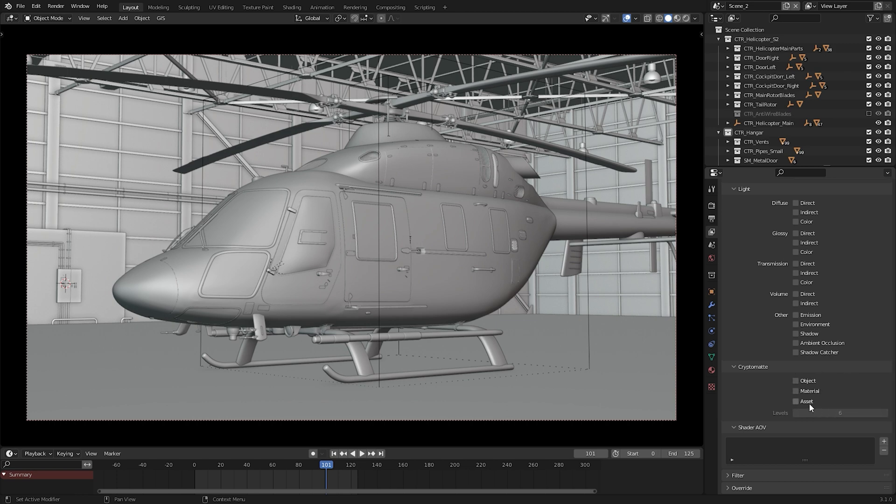
click(795, 400)
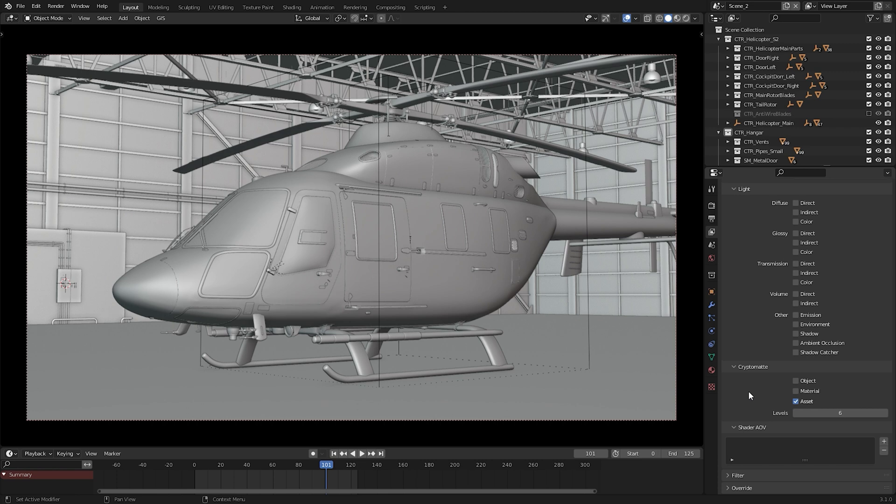
mouse_move(735, 376)
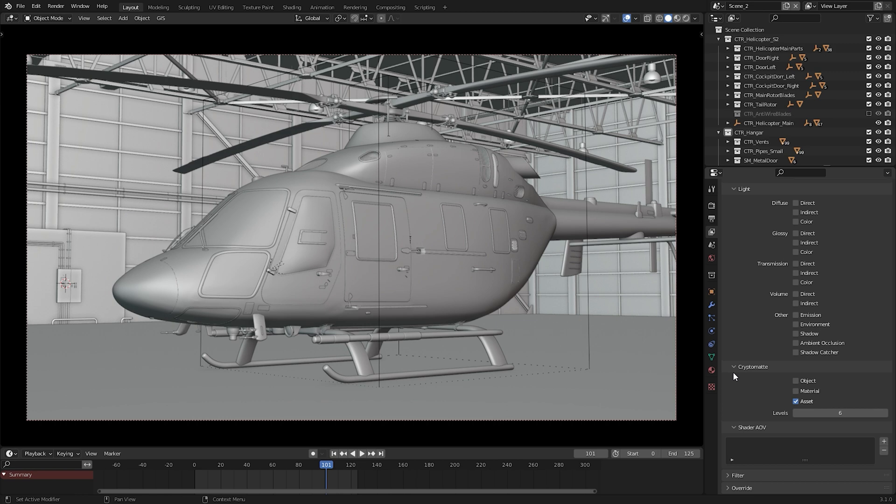
mouse_move(593, 310)
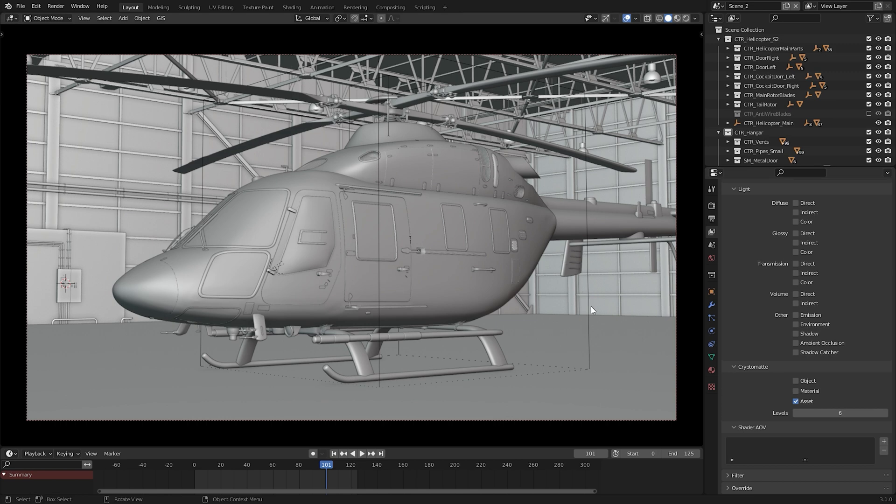
click(769, 122)
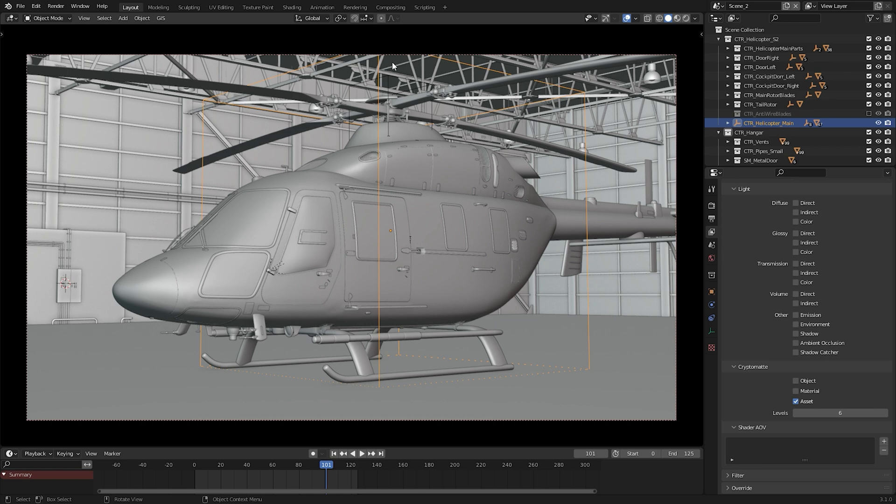
Step: Place a Cryptomatte node between Render Layers and the outputs, picking CTR_Helicopter_Main as matte
click(390, 7)
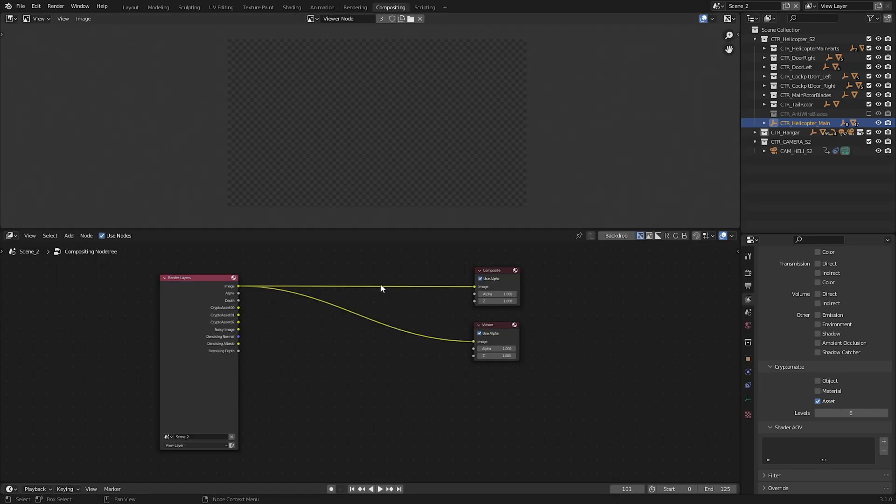
key(F12)
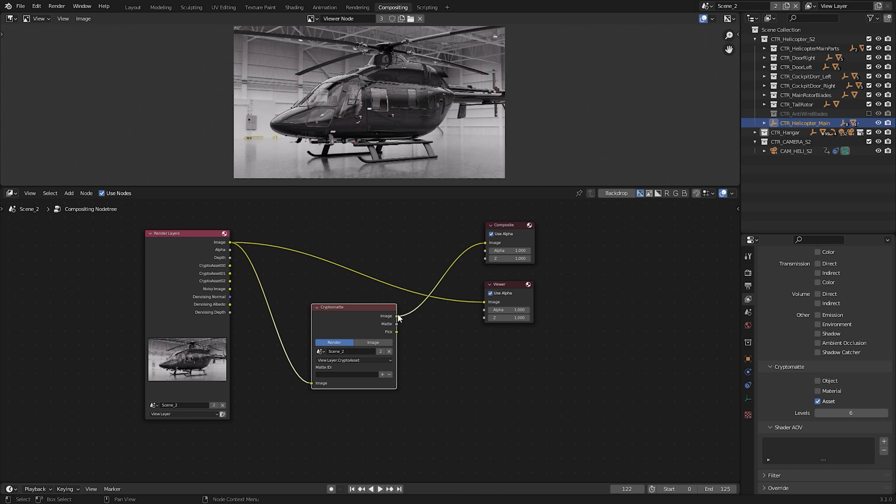
drag(354, 308, 351, 227)
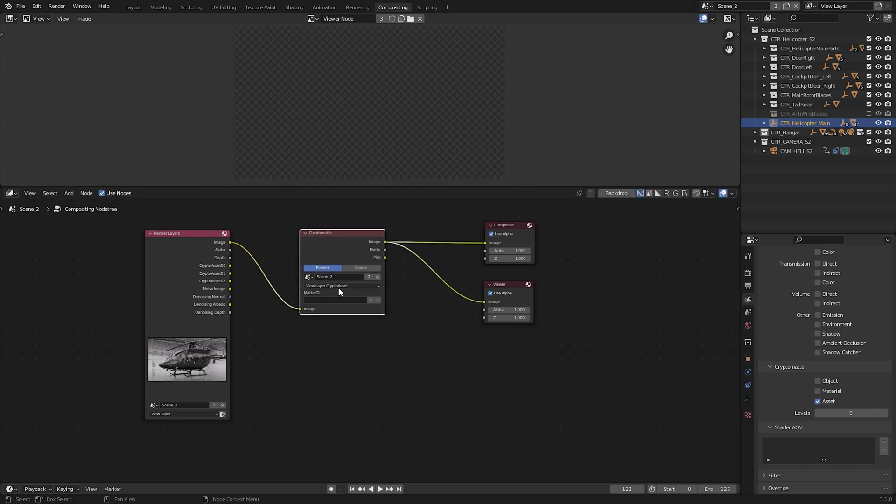
click(342, 285)
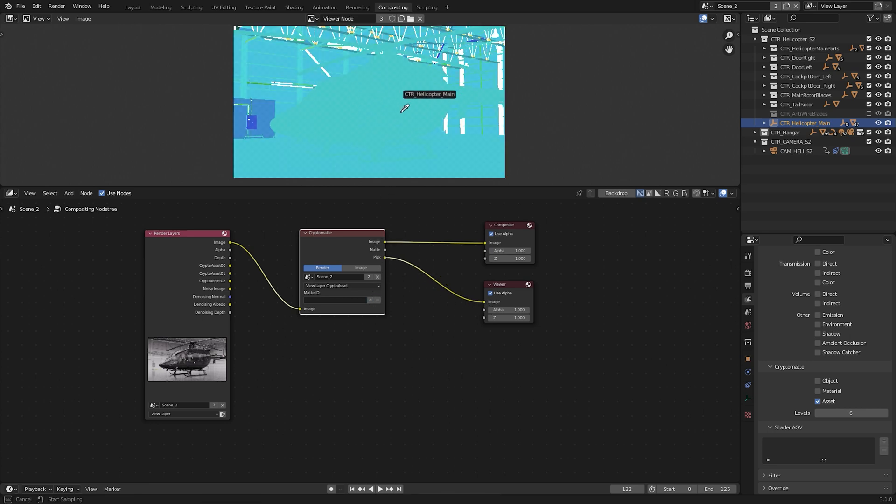
click(403, 108)
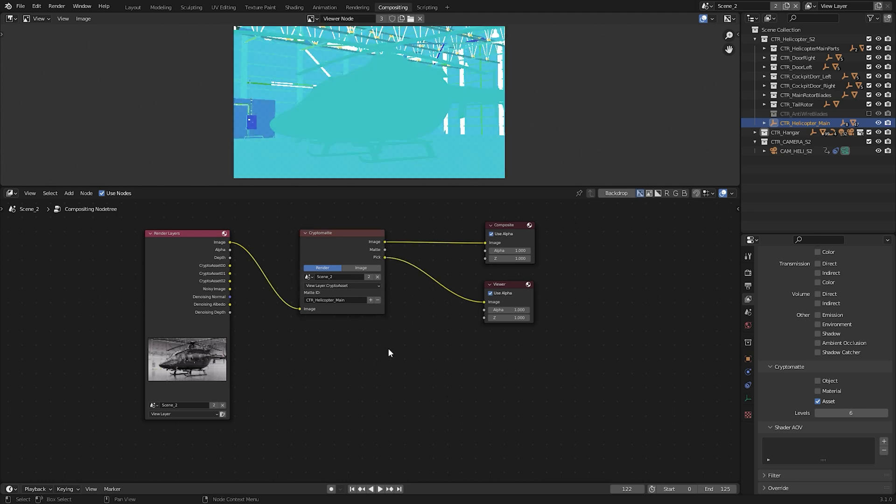
Step: Add a File Output node labelled Beauty with its base path in the RR_Final folder
text(file)
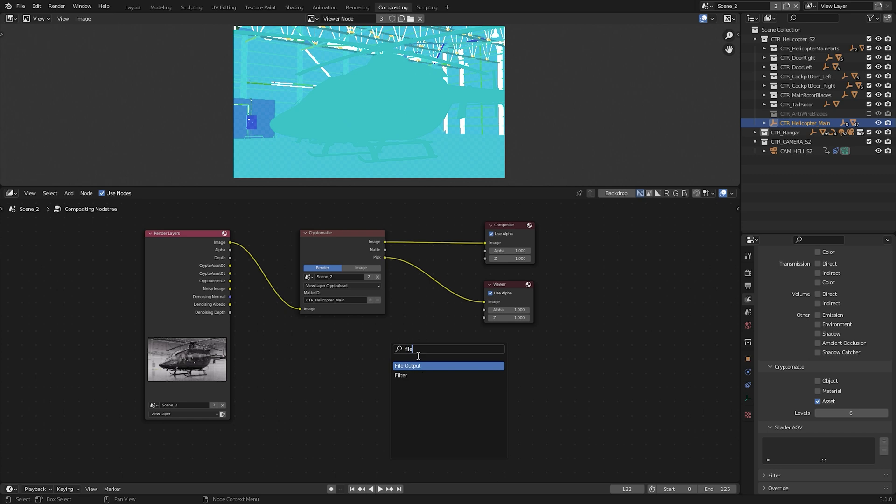
click(408, 365)
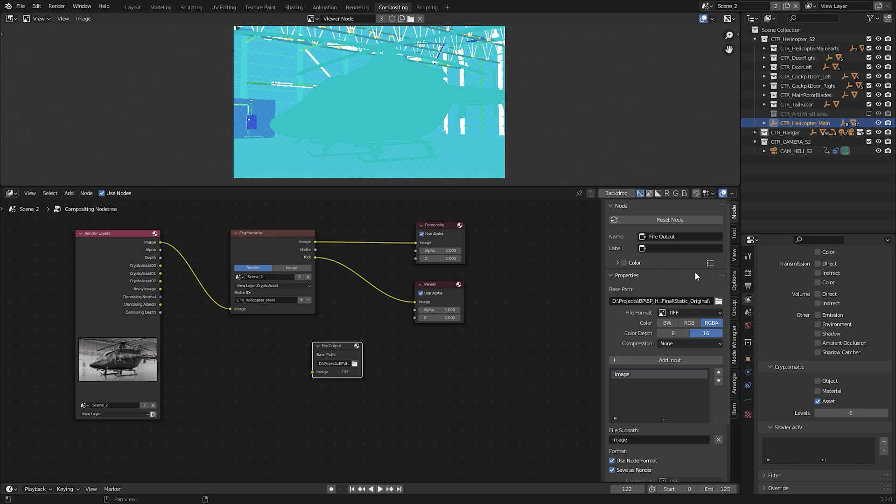
text(Beauty)
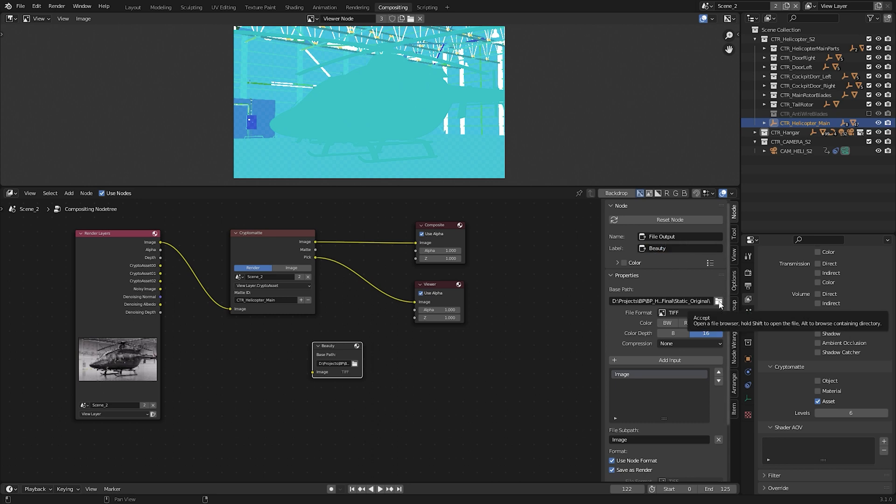
click(718, 301)
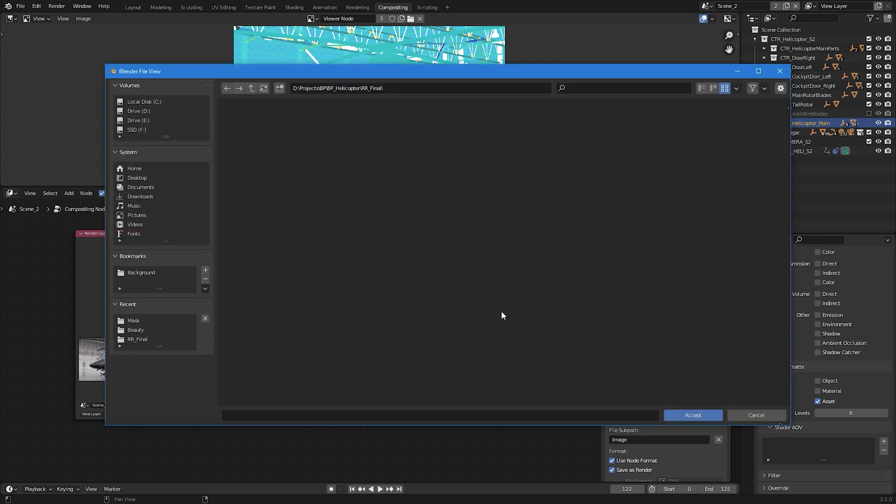
click(137, 339)
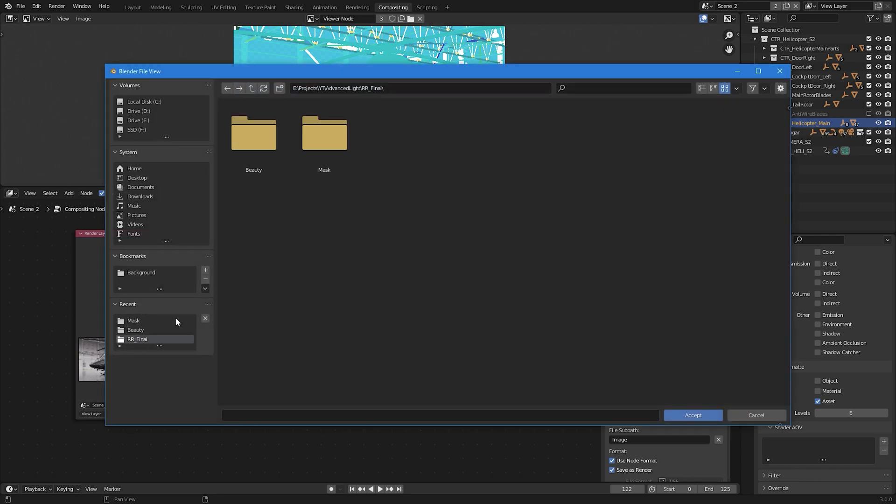
click(692, 415)
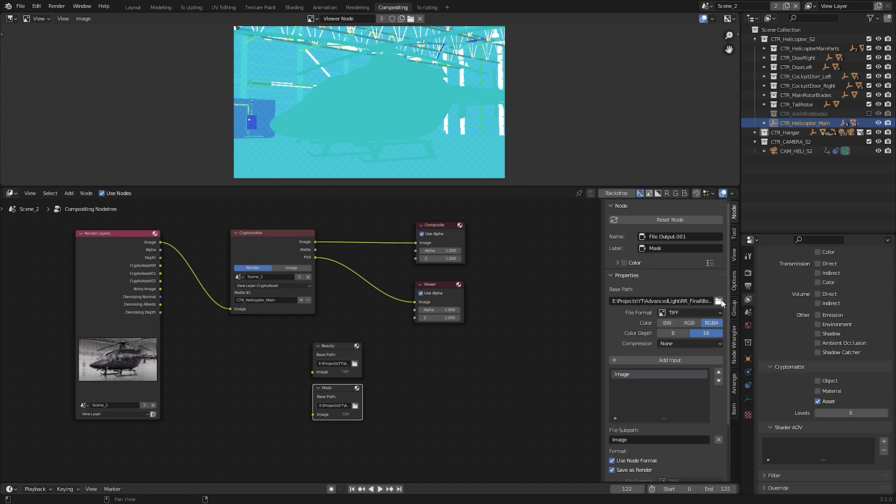
Step: Link the Render Layers image output into the Beauty File Output node
click(720, 301)
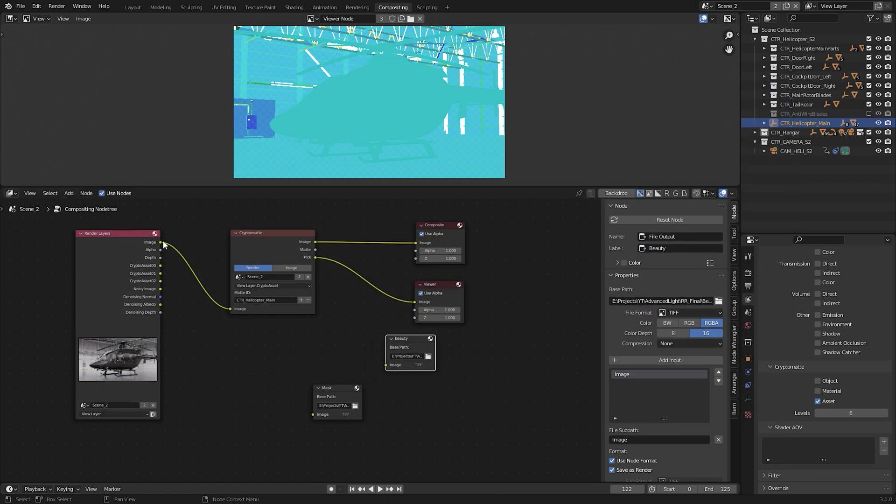
drag(163, 242, 389, 364)
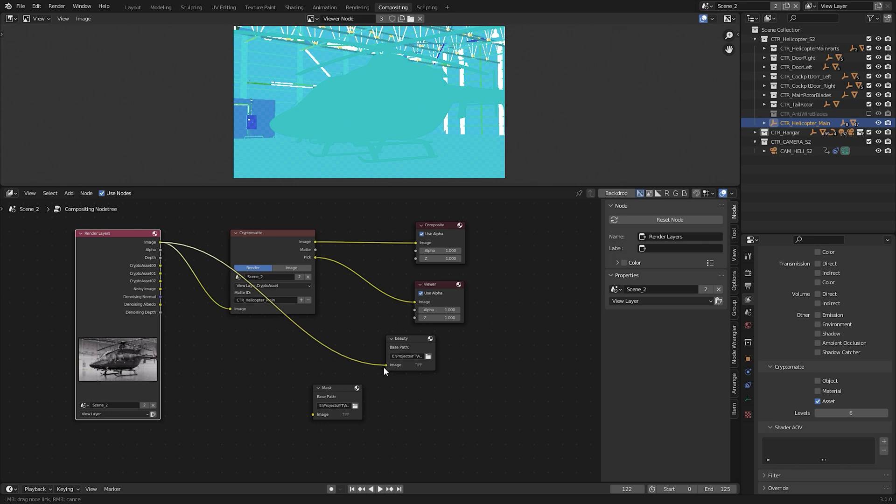
click(269, 233)
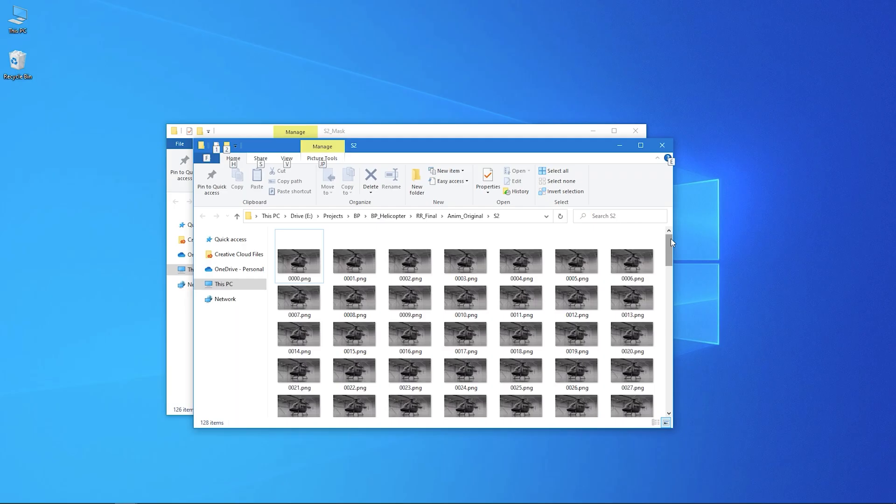
Step: Scroll through the rendered S2 PNG frames in the Anim_Original folder
scroll(down, 3)
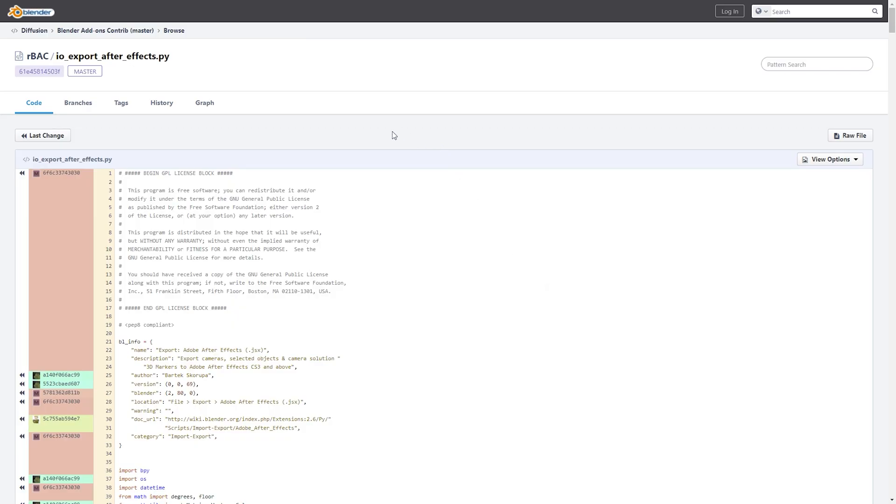
mouse_move(644, 129)
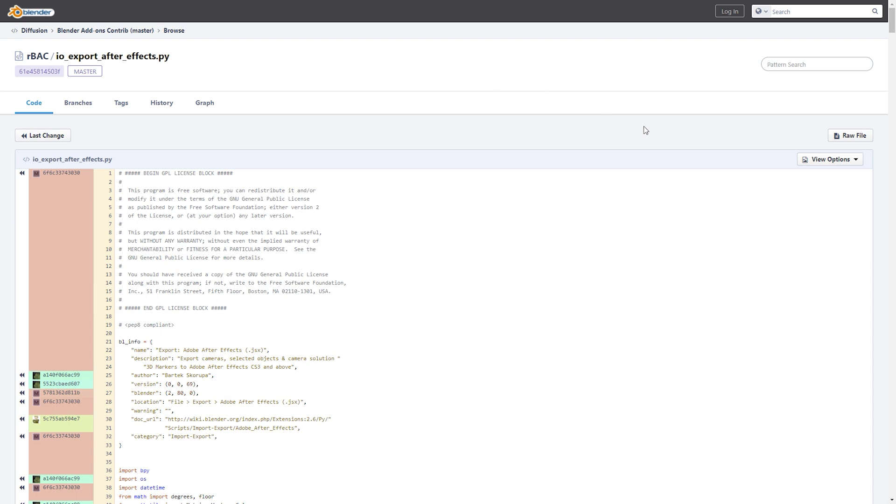
Step: Open the raw io_export_after_effects.py add-on script
click(851, 136)
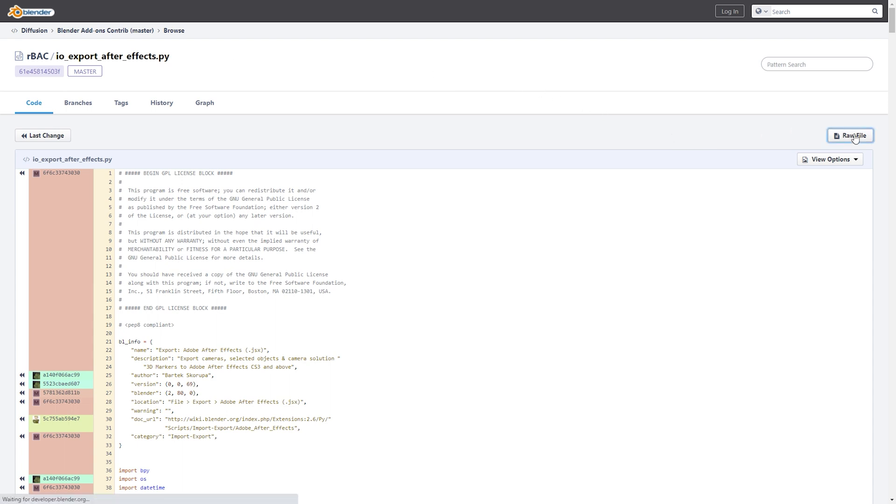
click(851, 136)
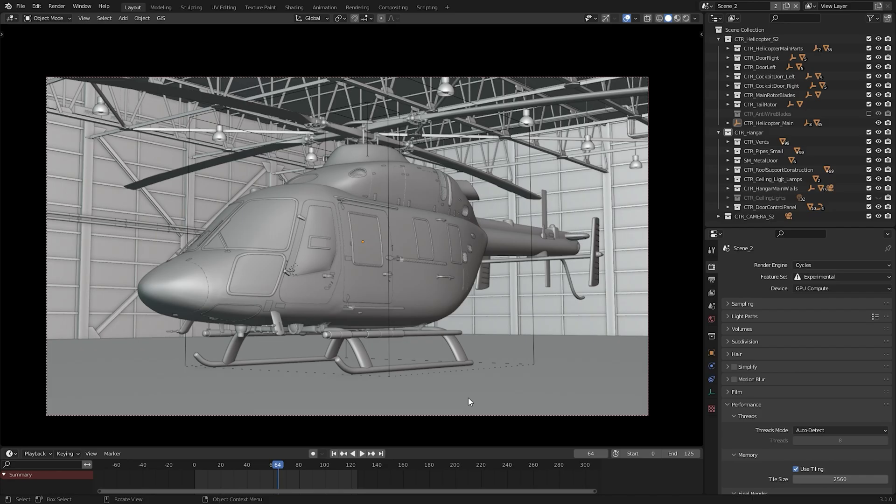
Step: Search Blender's add-on preferences for 'jsx' to find the After Effects exporter
click(36, 6)
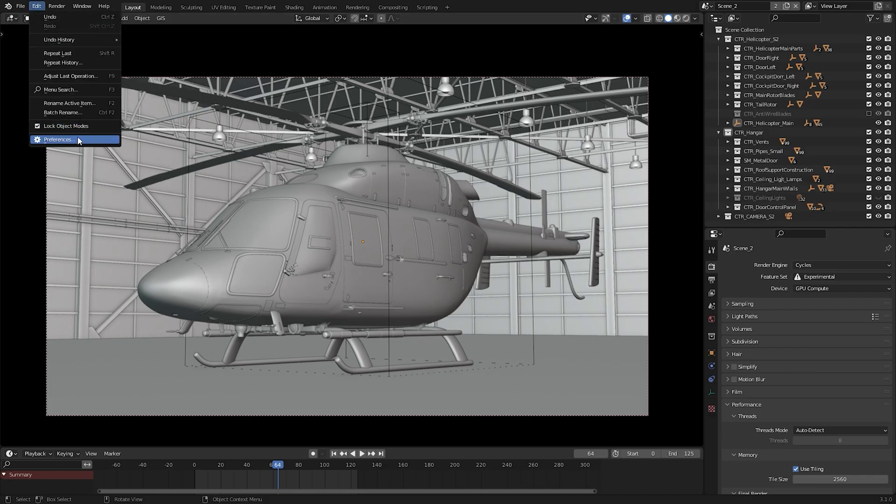
click(59, 139)
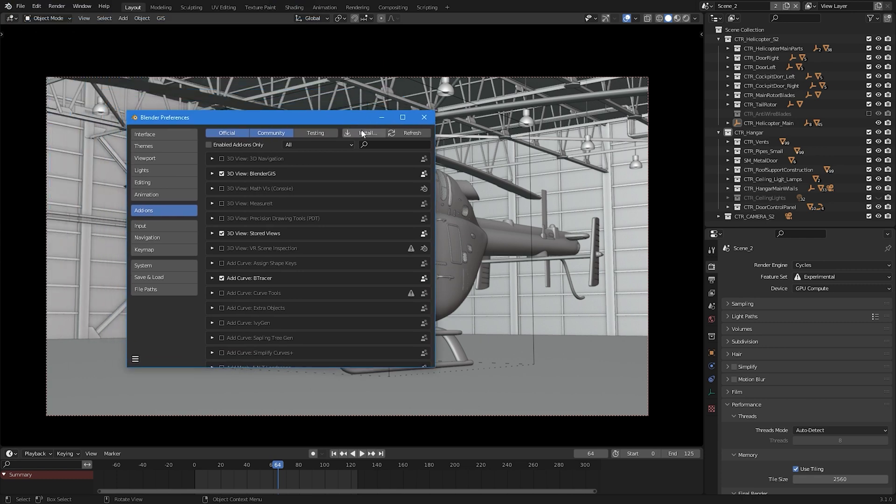
click(366, 132)
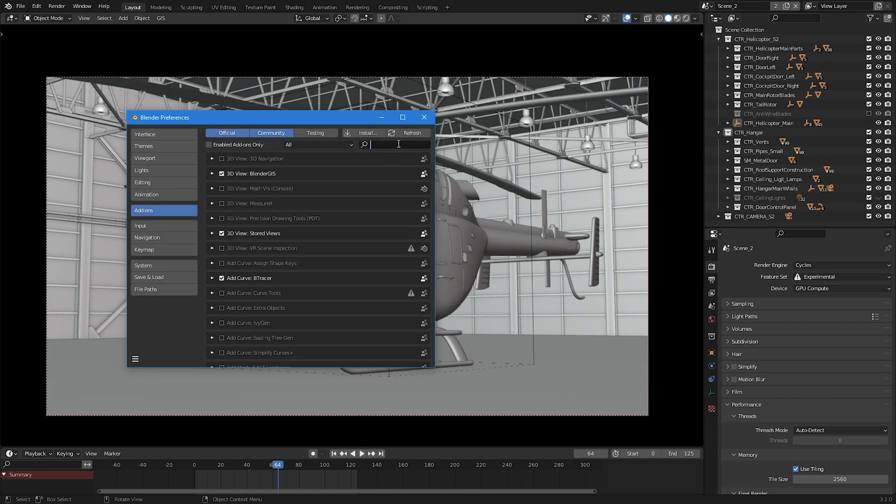
text(jsx)
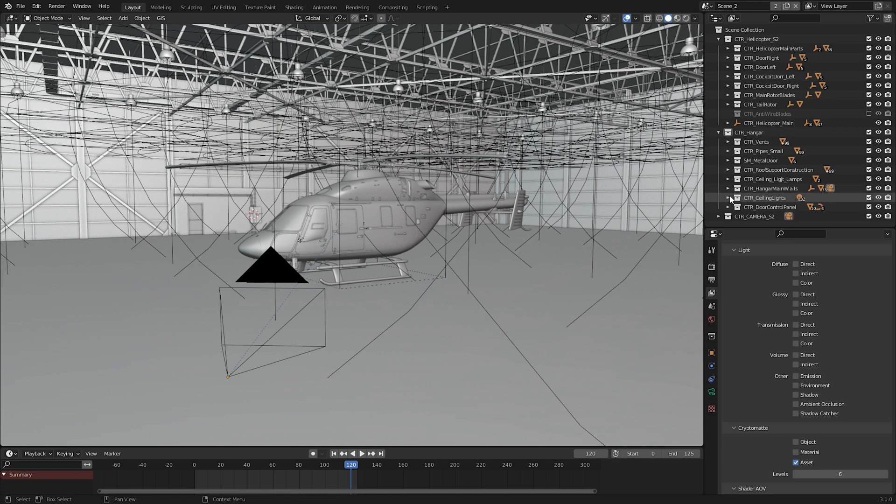
Step: Select the camera and all CTR_CeilingLights objects, orbiting to see lights and camera
click(728, 197)
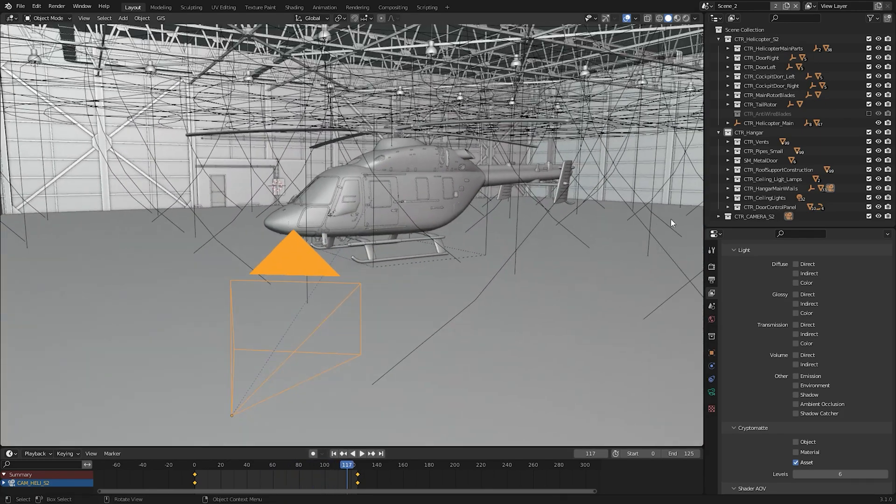
right_click(766, 197)
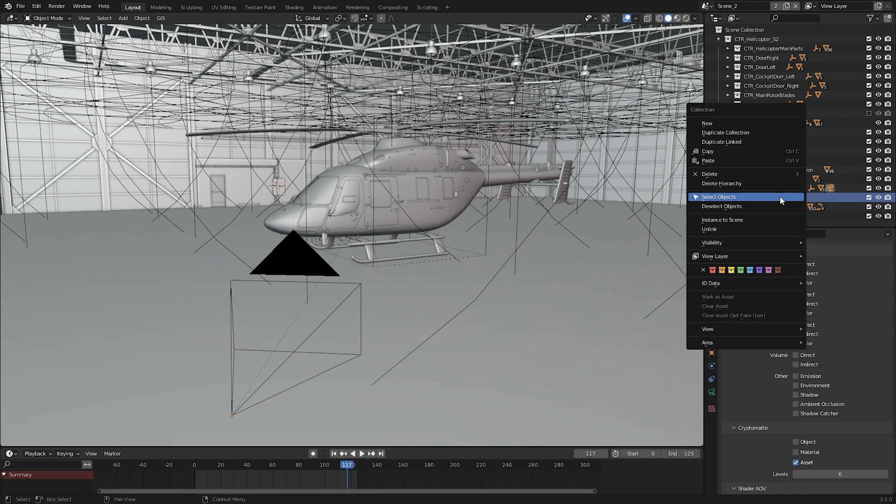
click(719, 197)
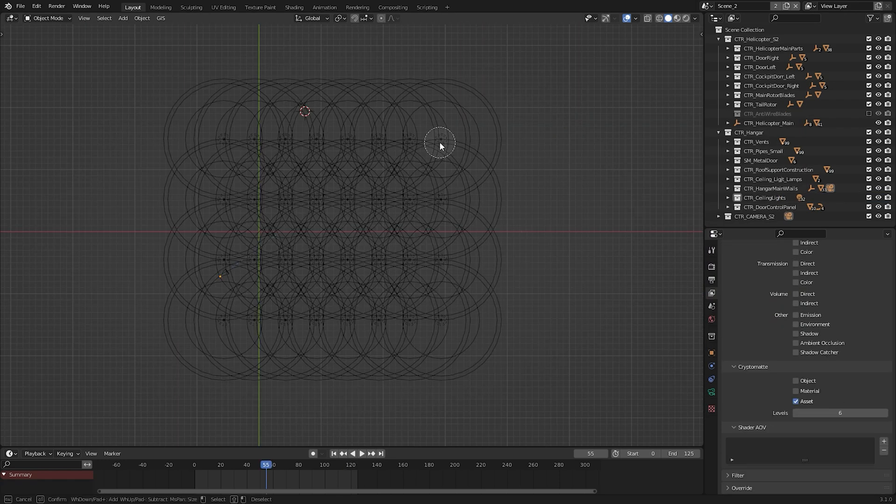
drag(440, 141, 347, 262)
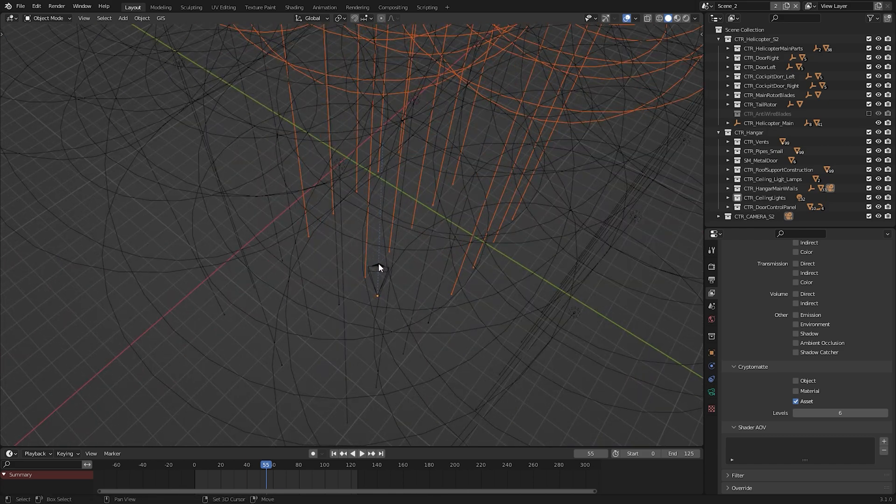
Step: Export the selected lights and camera as Adobe After Effects script Blender_Light_Export.jsx
click(20, 6)
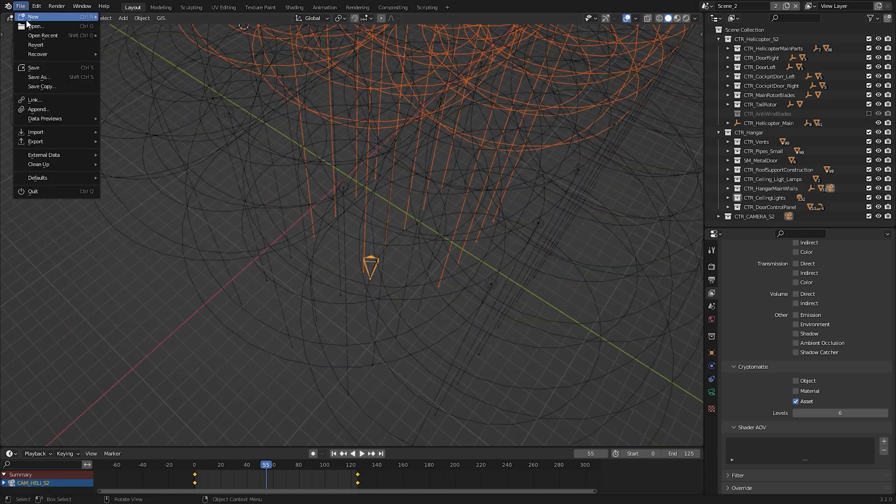
click(35, 141)
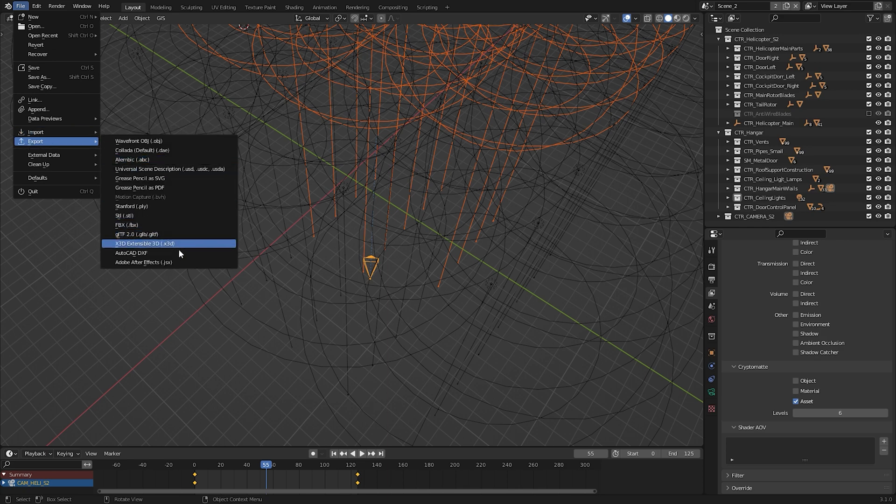
click(143, 261)
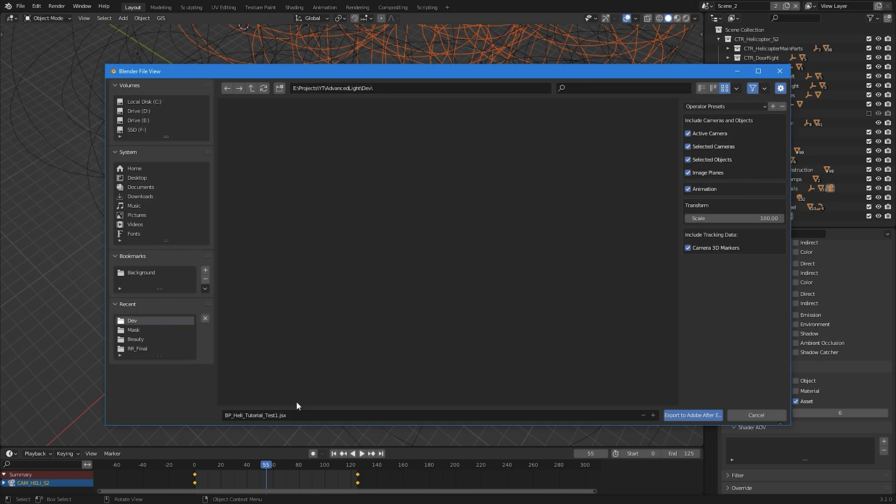
text(Blender_Light_Export.jsx)
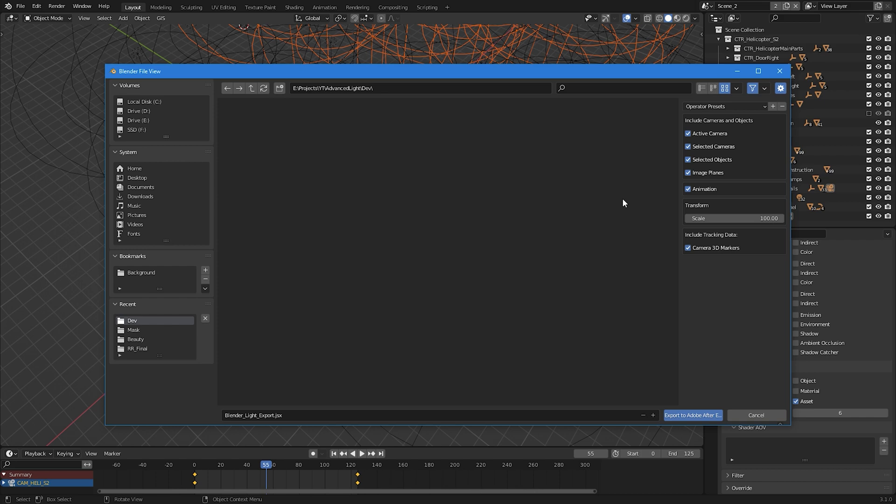
mouse_move(630, 193)
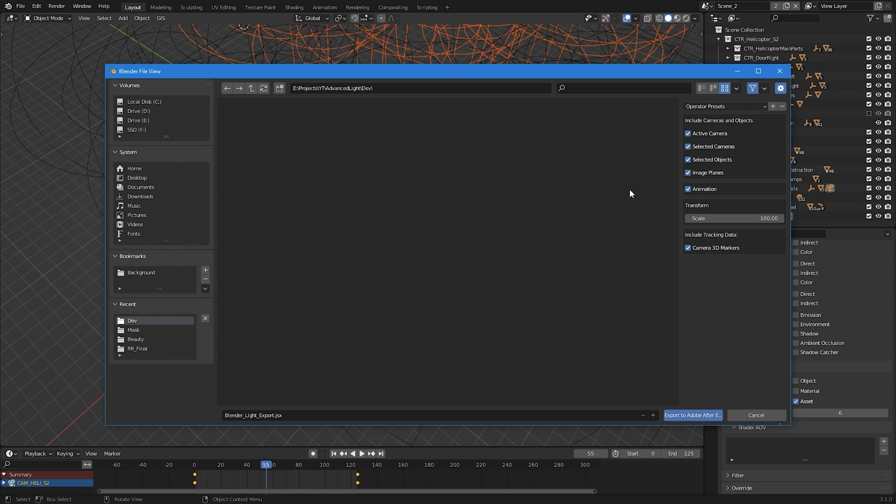
mouse_move(662, 335)
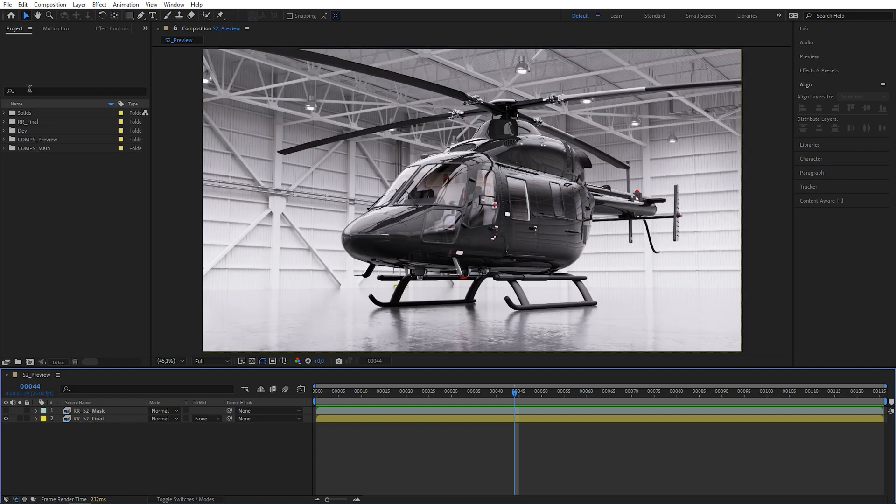
Step: Run the Blender_Light_Export.jsx script and accept the new composition name
click(7, 5)
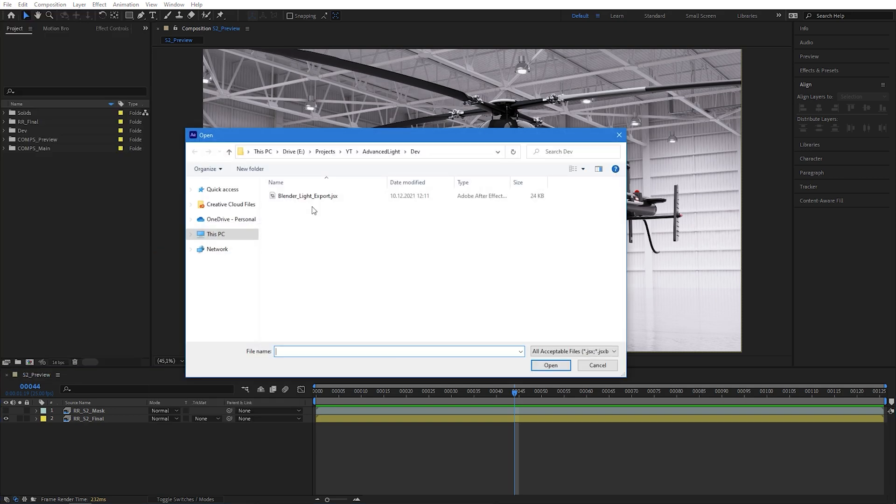
click(308, 195)
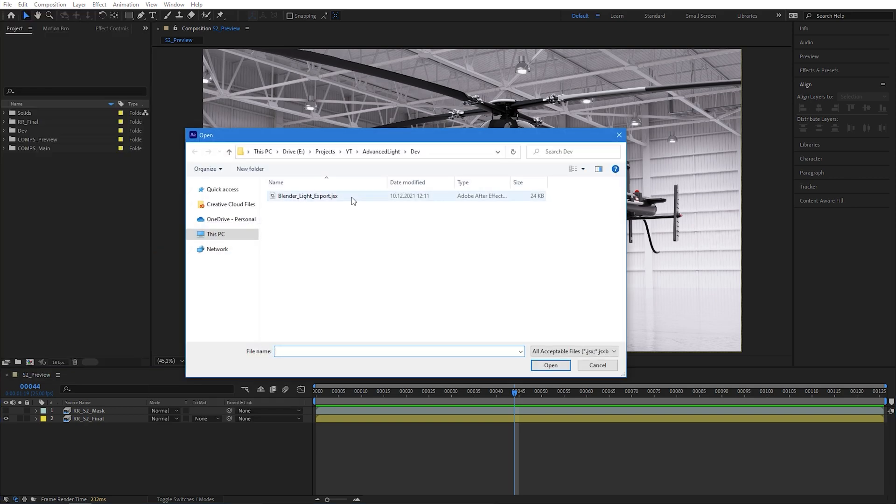
click(308, 196)
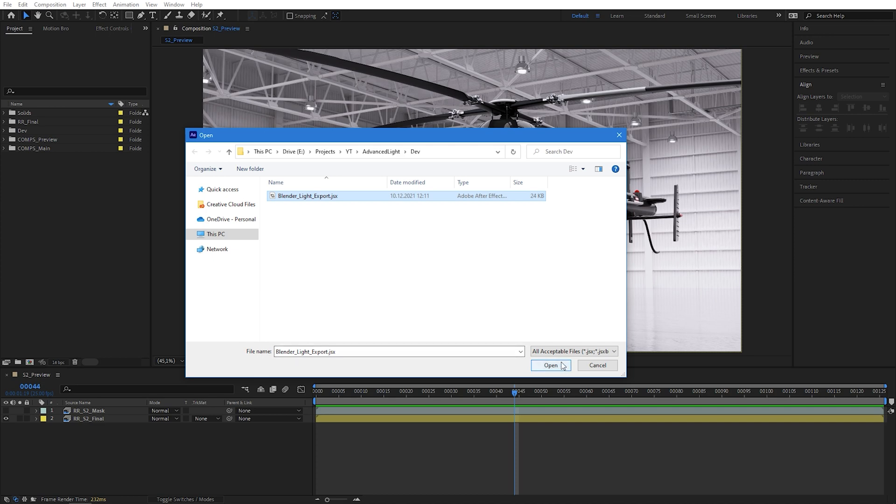
click(549, 365)
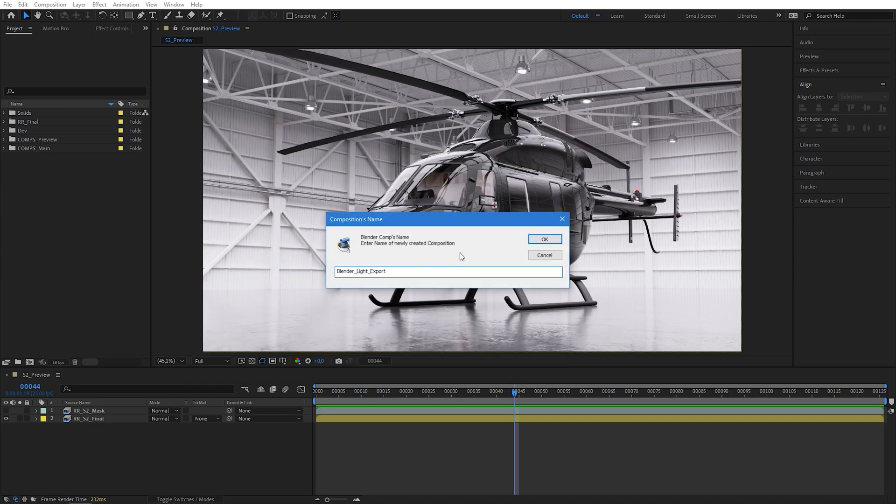
mouse_move(544, 239)
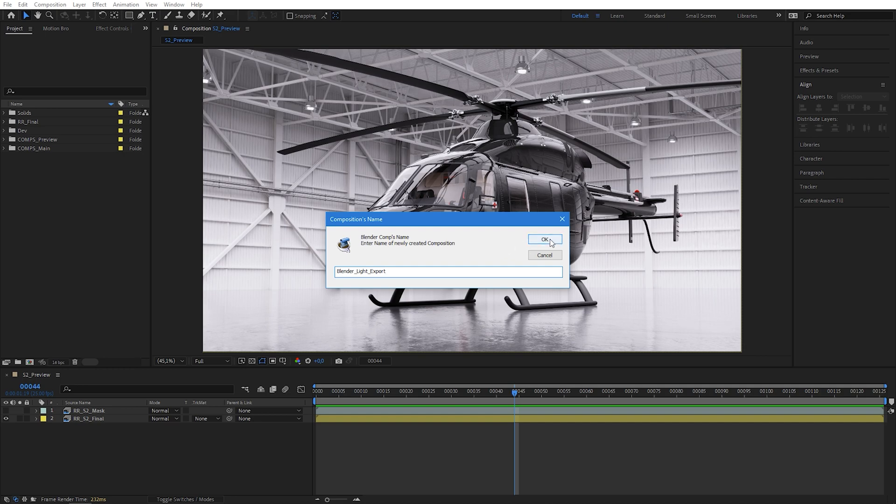
click(543, 240)
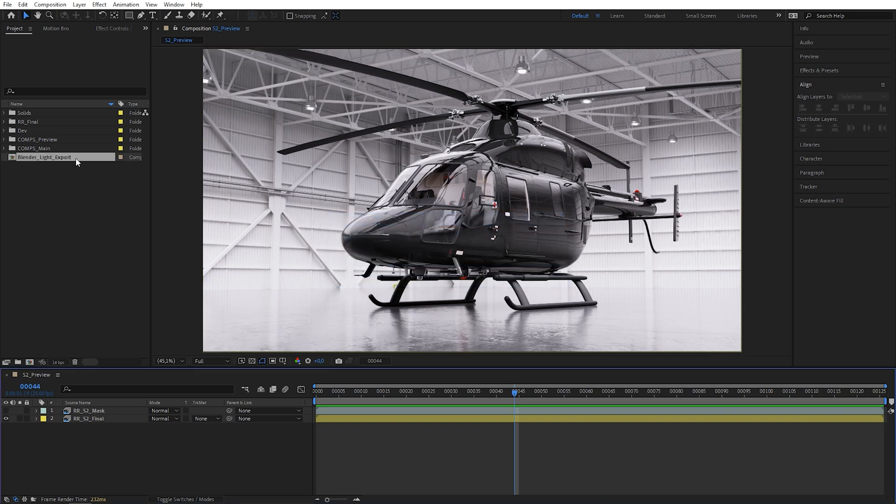
Step: Open the Blender_Light_Export composition and scrub frames to check the camera animation
double_click(43, 158)
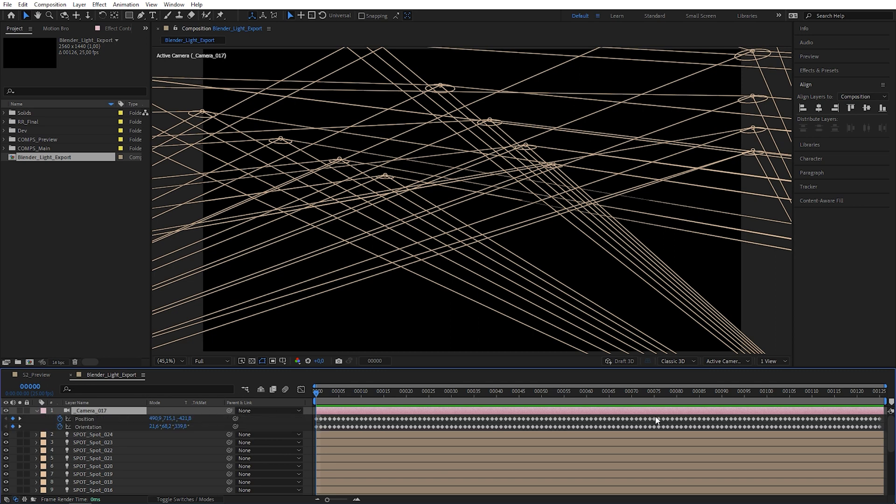
click(320, 391)
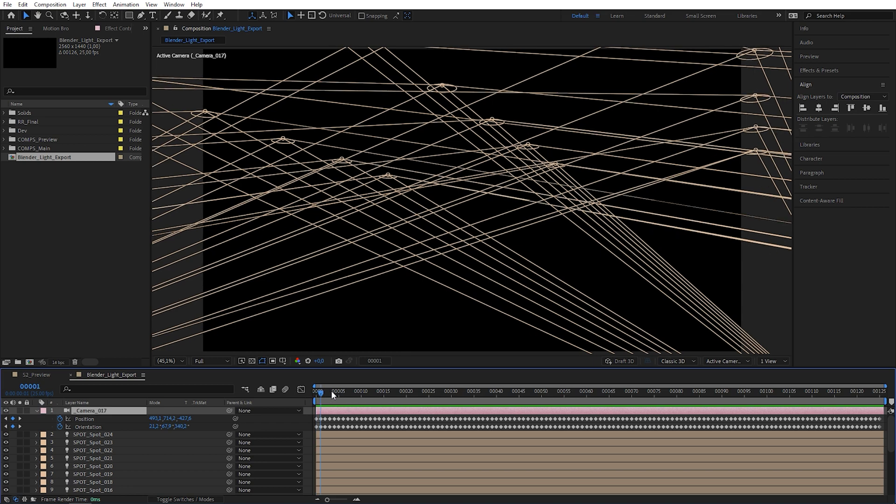
click(484, 392)
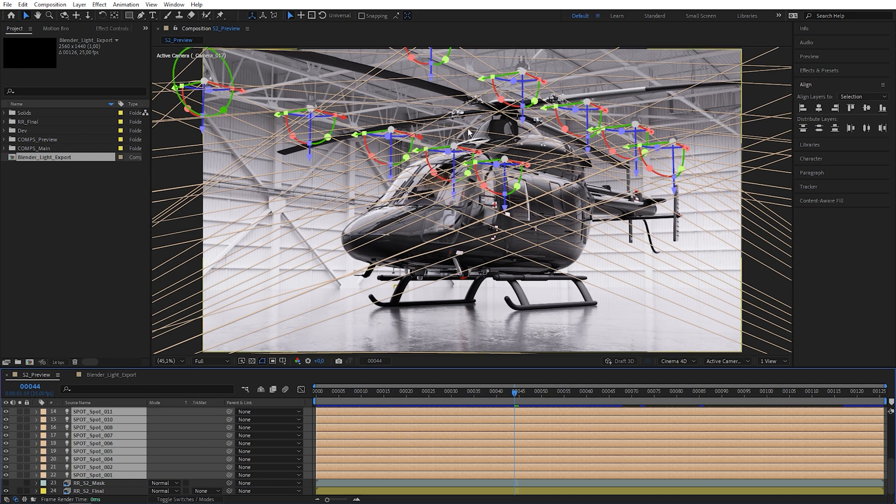
mouse_move(705, 175)
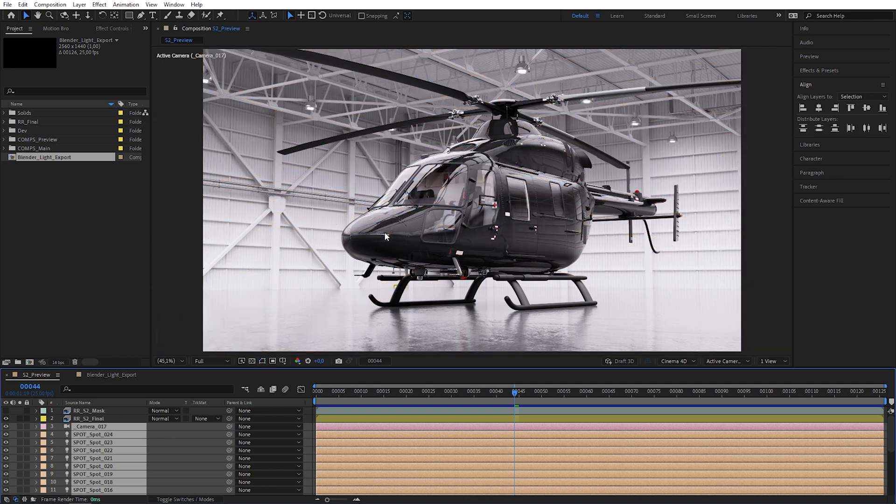
mouse_move(315, 331)
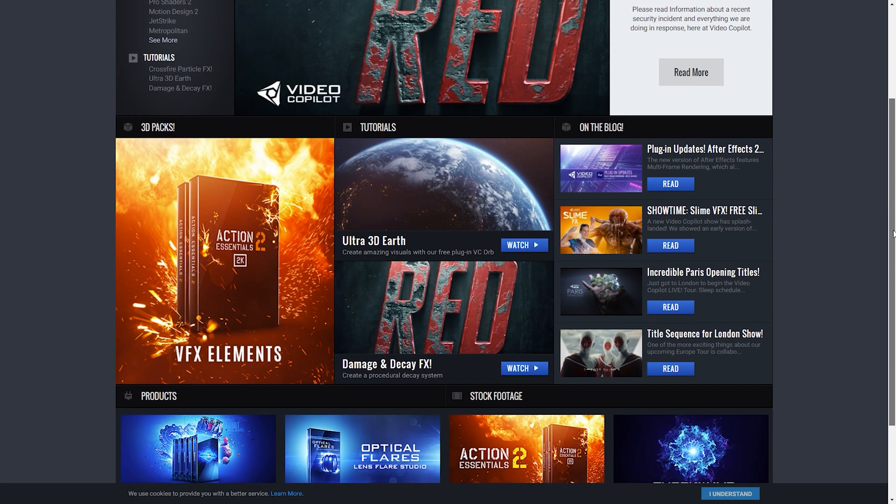
Step: Scroll the Video Copilot homepage down to the Products section featuring Optical Flares
scroll(down, 3)
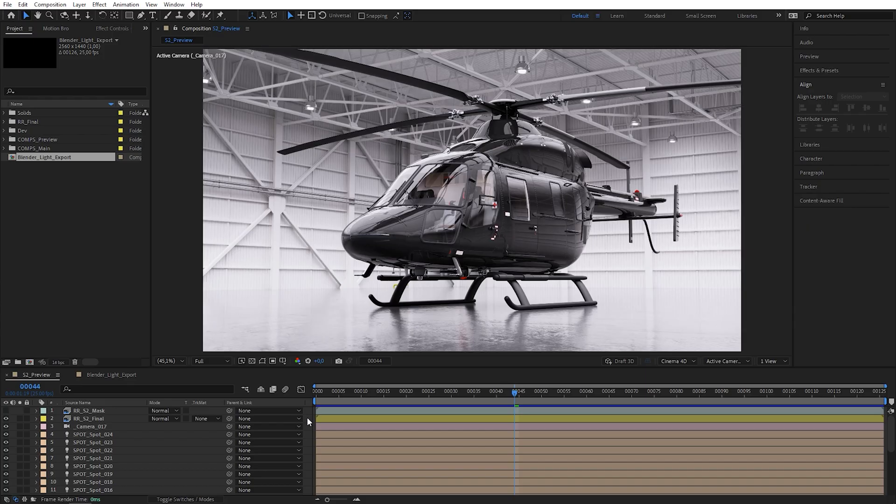
Step: Create the 'Optical Flares Main' solid, apply Optical Flares, and set its blend mode to Screen
right_click(307, 422)
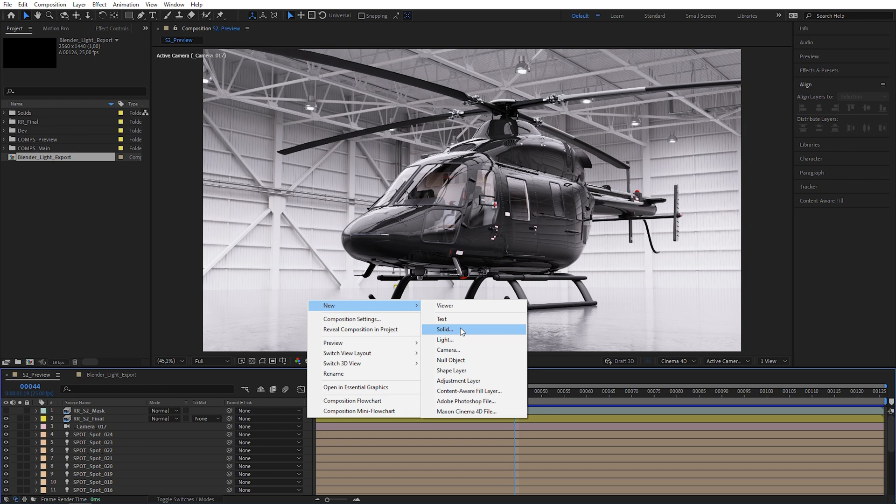
click(445, 329)
text(Optical Flares Main)
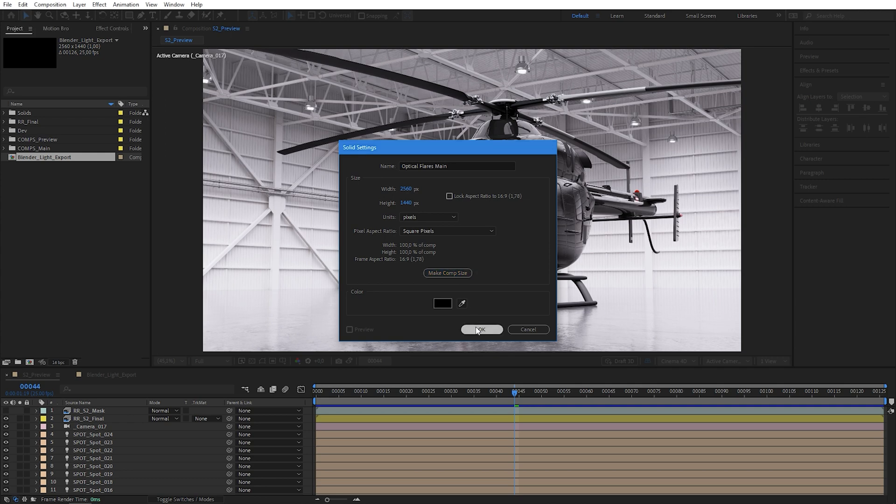
click(482, 329)
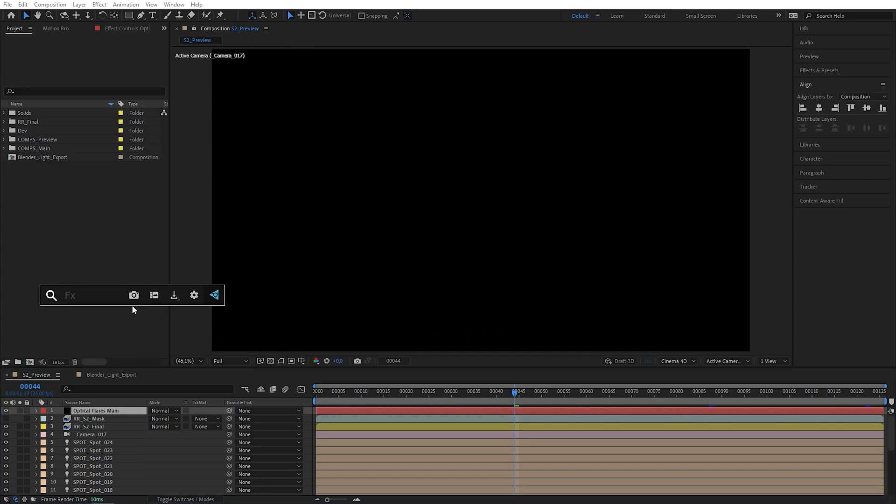
text(opti)
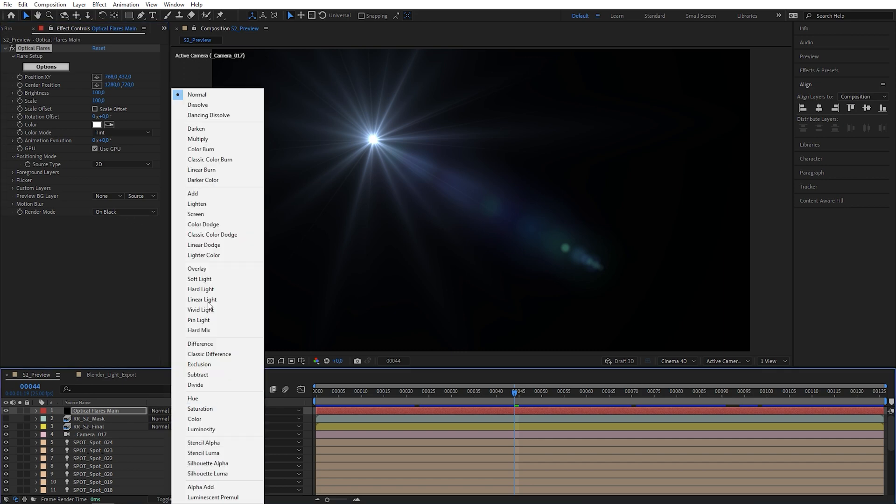
click(195, 213)
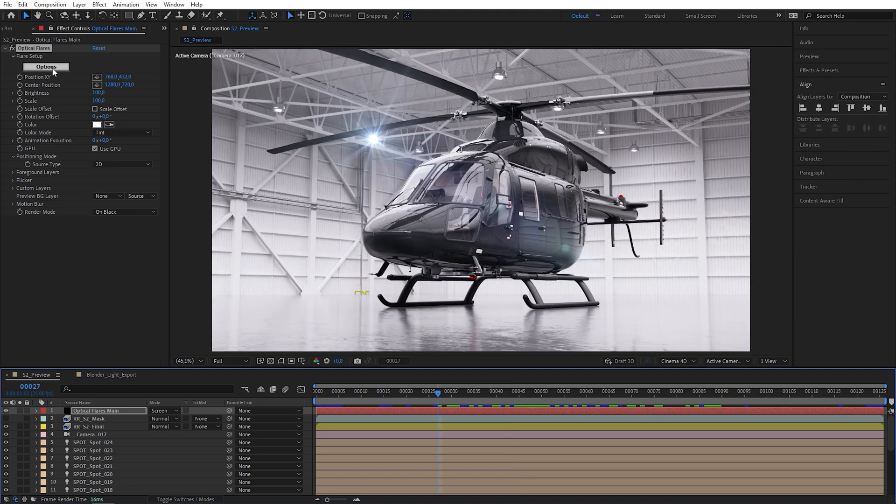
Step: Design a bluish streaky flare in the Optical Flares editor, adjust its colour, and check another frame
click(45, 67)
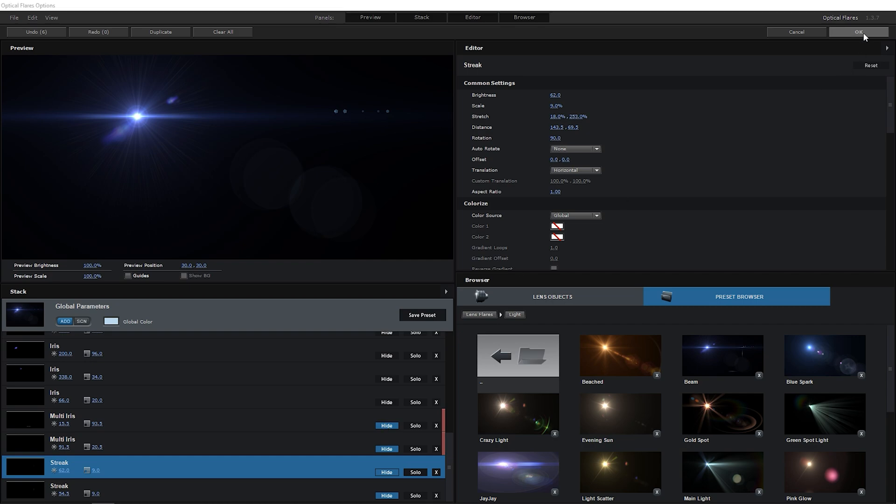
click(859, 31)
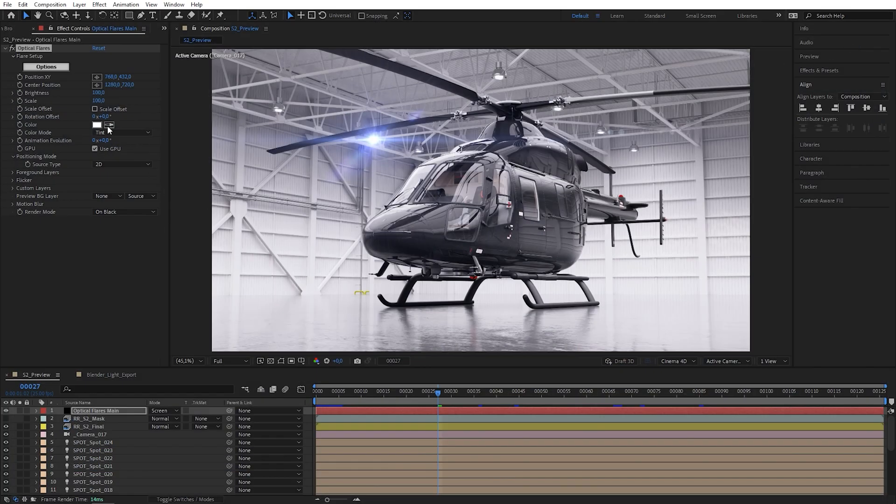
click(97, 125)
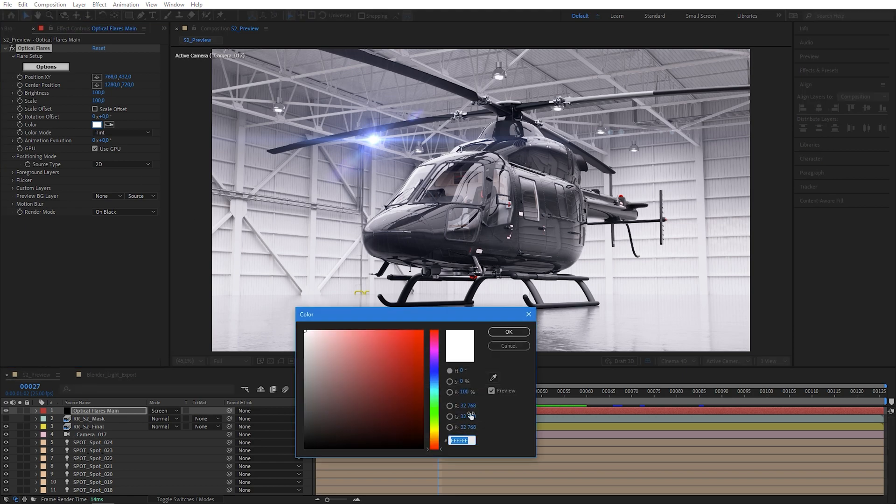
click(508, 331)
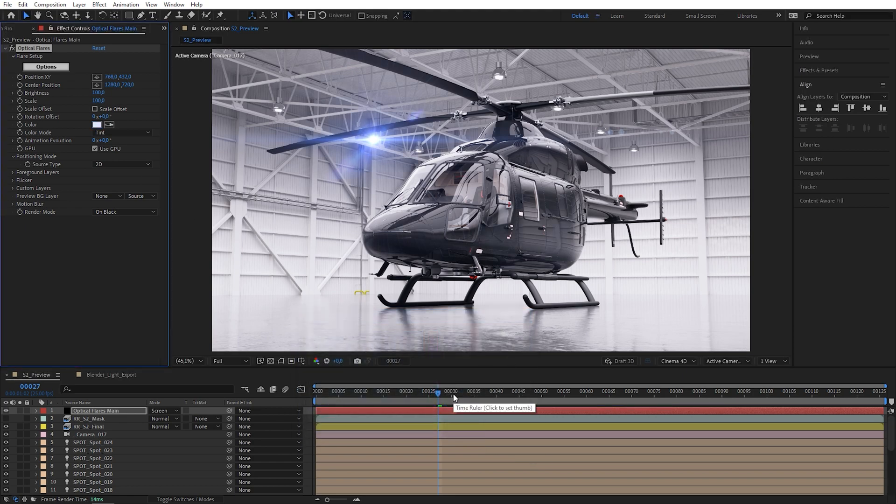
click(423, 392)
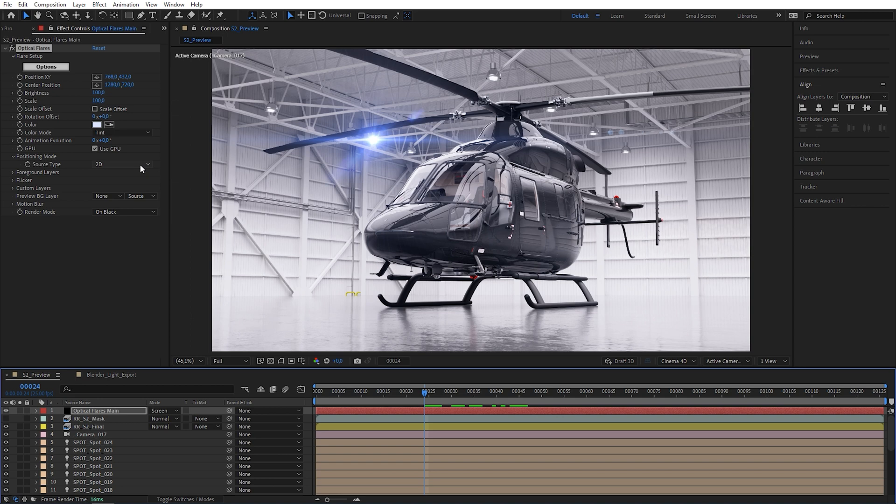
Step: Make the flares track the Blender lights, ignoring light intensity, intensity-based scale and light colour
click(123, 163)
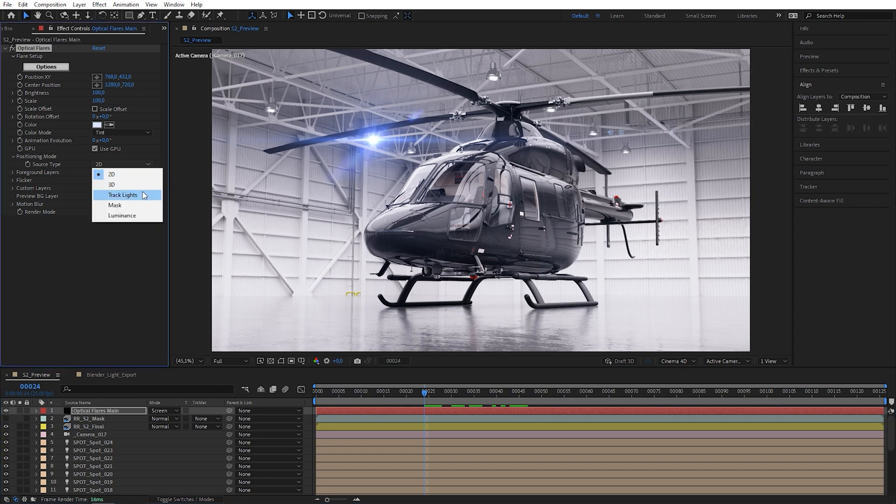
click(123, 195)
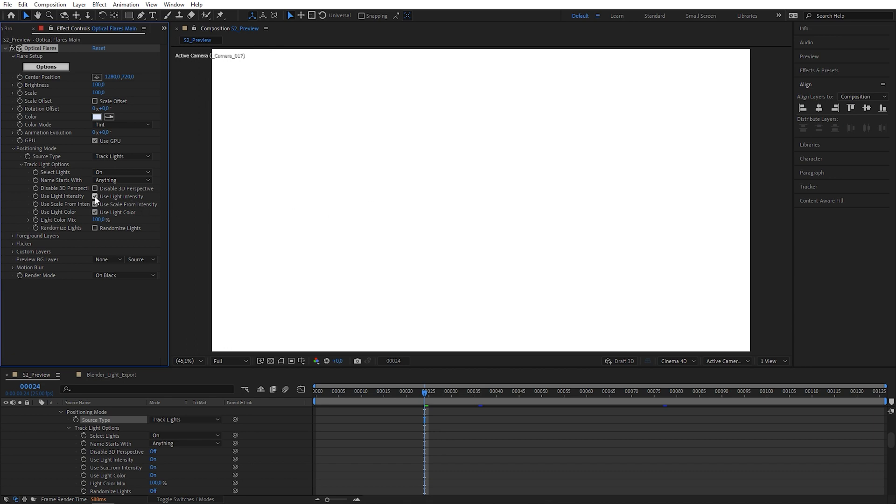
click(95, 196)
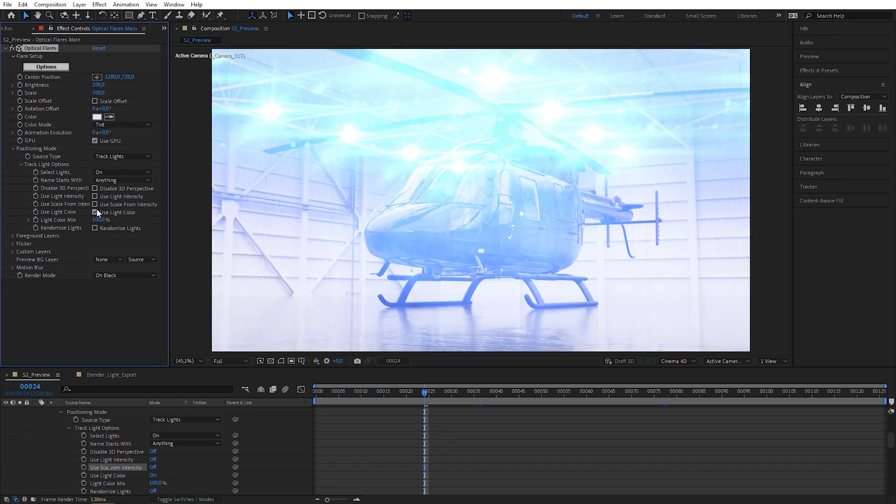
click(95, 212)
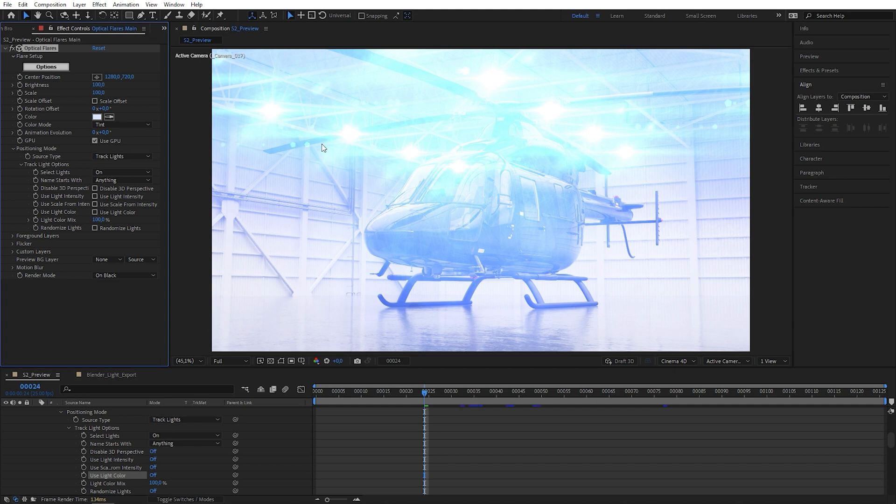
mouse_move(210, 118)
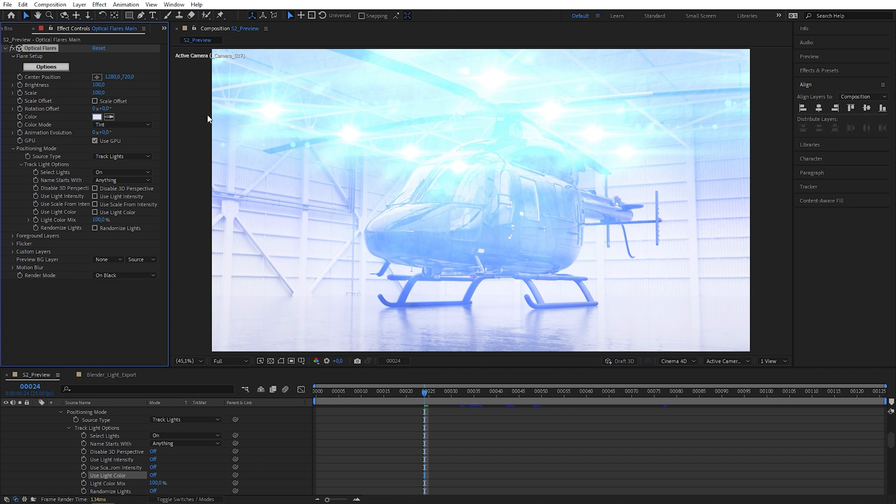
click(99, 93)
text(15)
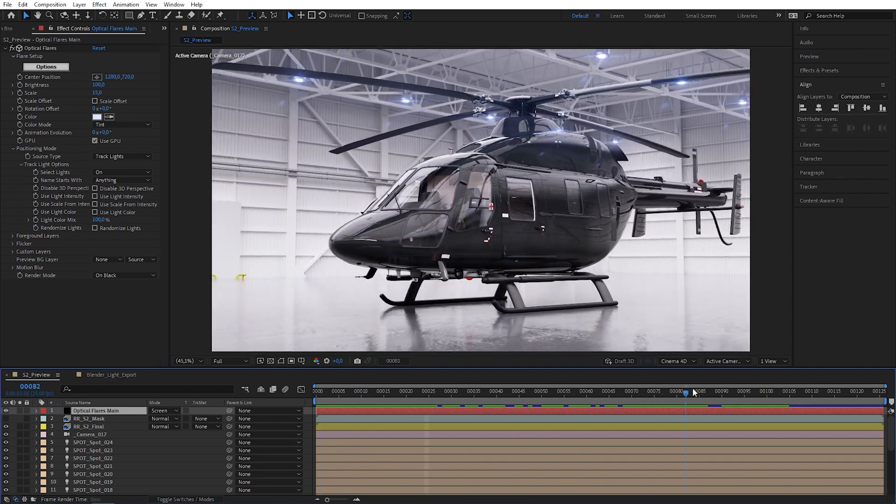
Step: Preview the smaller flares and set the flare layer's track matte to Luma Inverted
drag(685, 394, 658, 394)
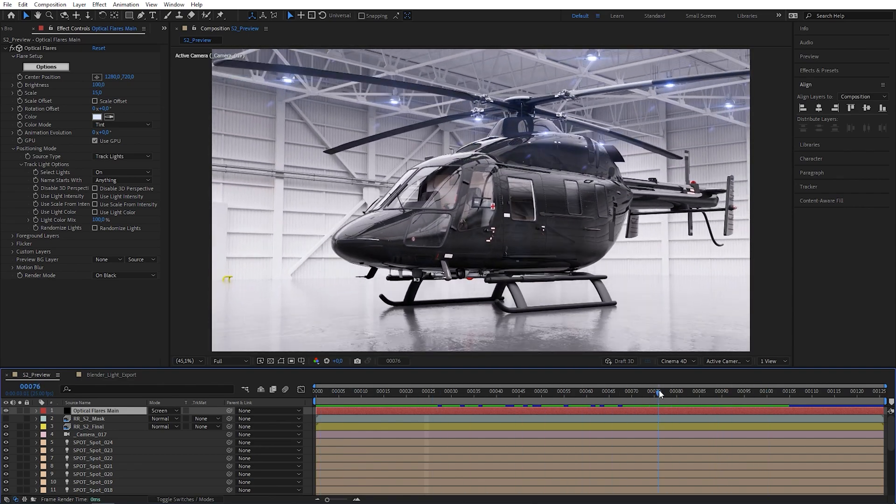
drag(659, 393, 639, 393)
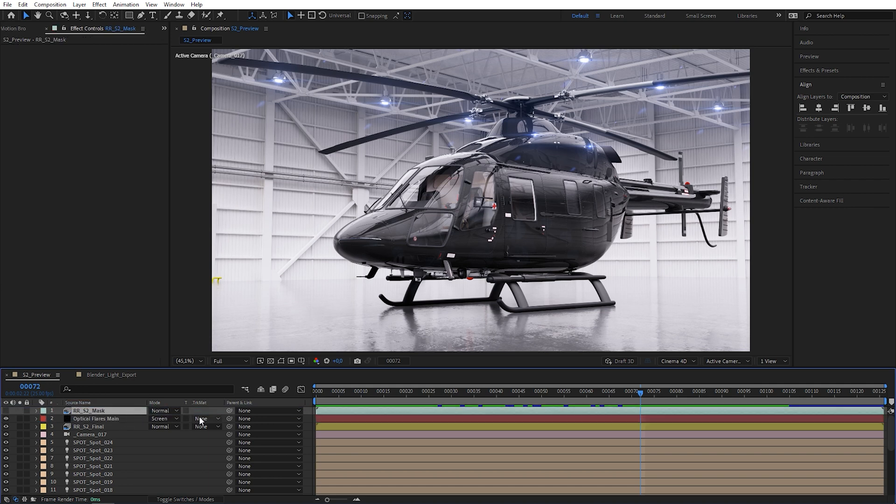
click(201, 418)
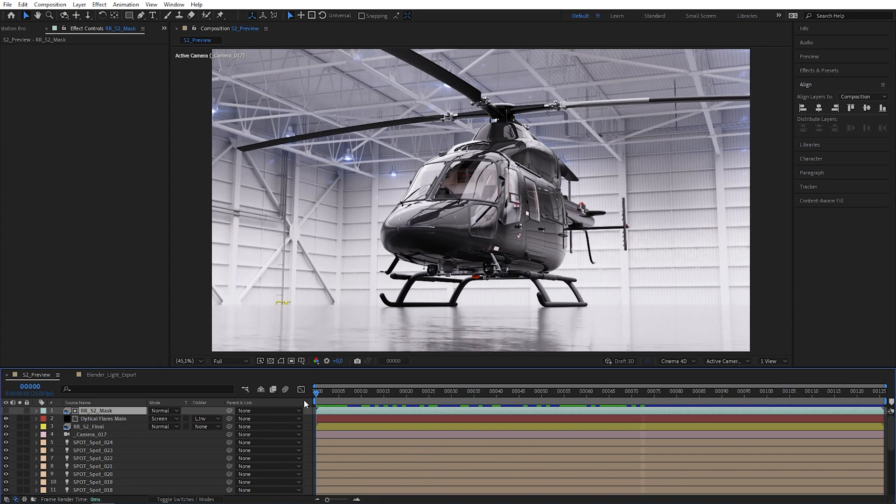
click(677, 391)
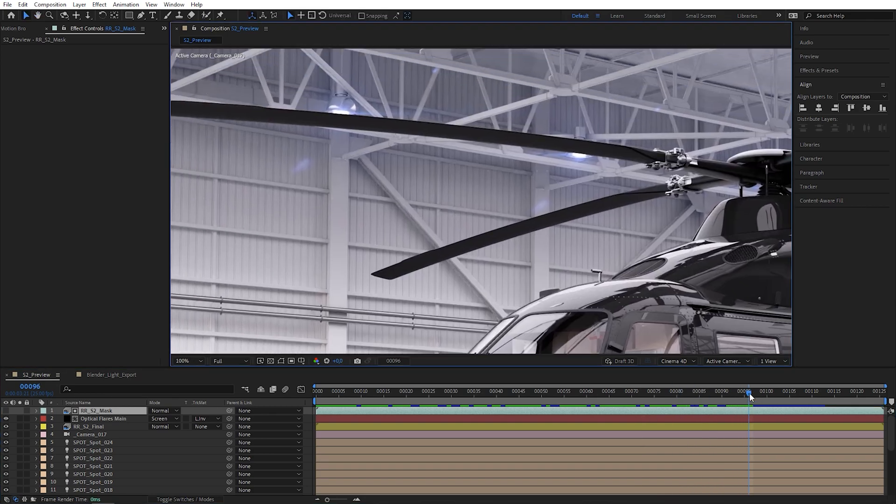
click(787, 391)
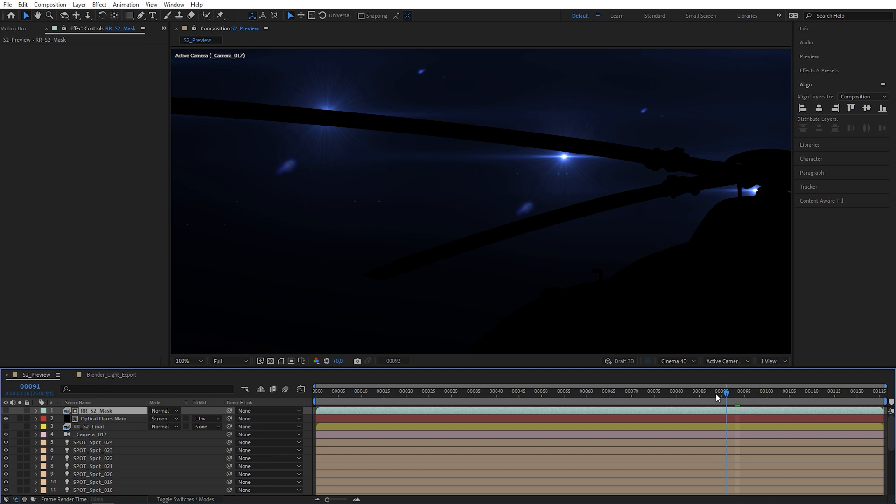
Step: Check the flares passing behind the rotor blades, then set the track matte back to None
drag(724, 397, 693, 397)
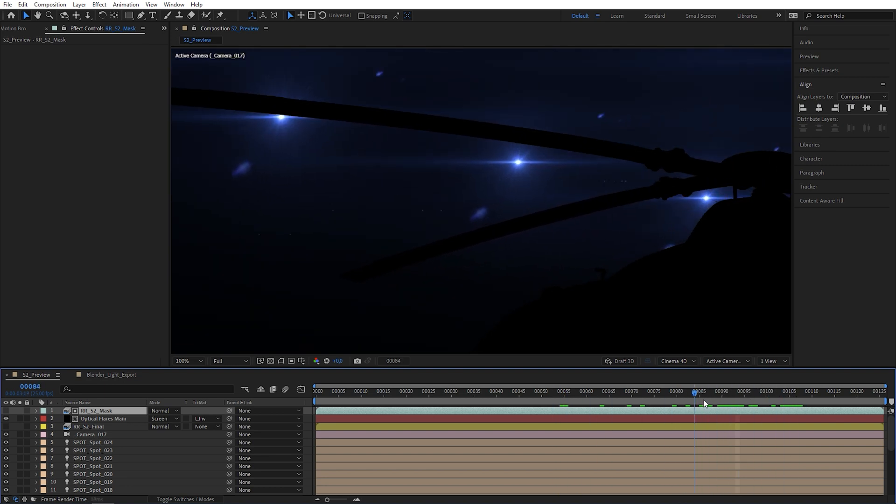
click(189, 361)
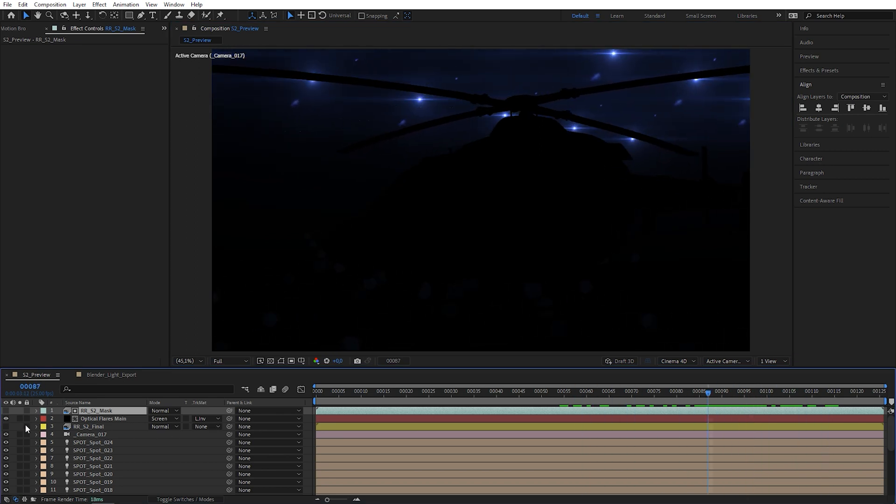
click(206, 418)
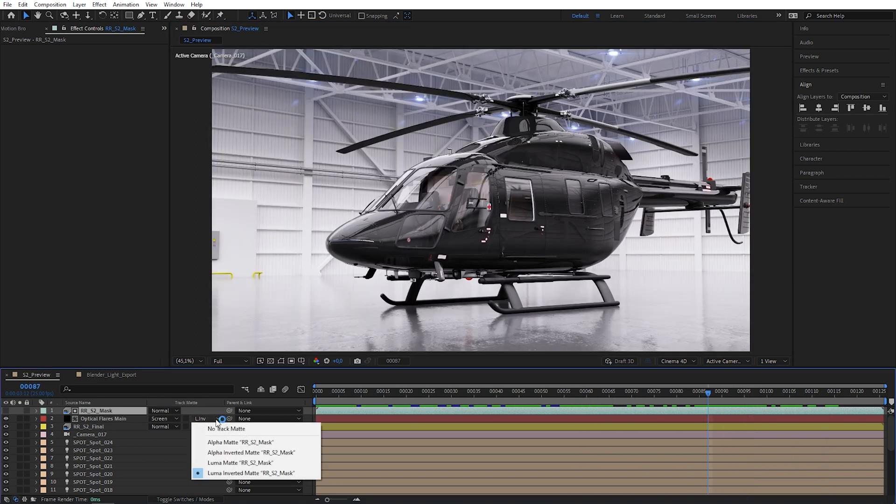
click(226, 428)
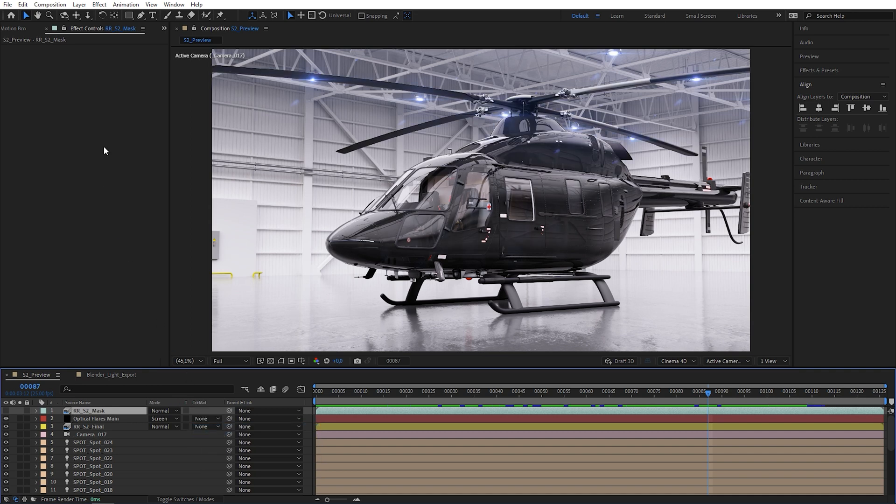
click(96, 418)
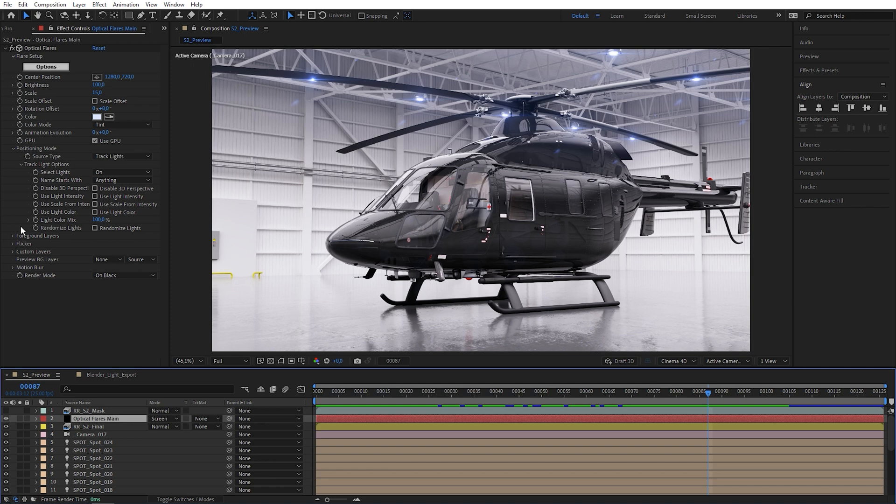
Step: Set Foreground Layer 1 to RR_S2_Mask with Luma sample method, then scrub the timeline
click(12, 236)
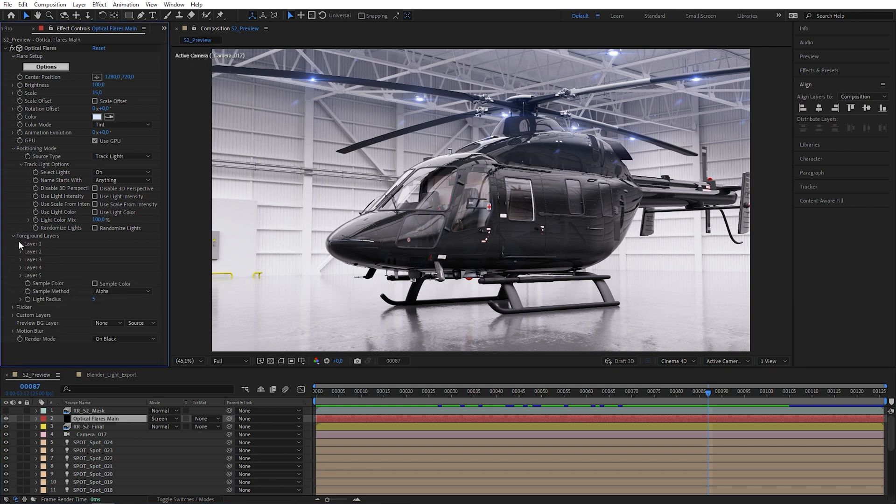
click(109, 251)
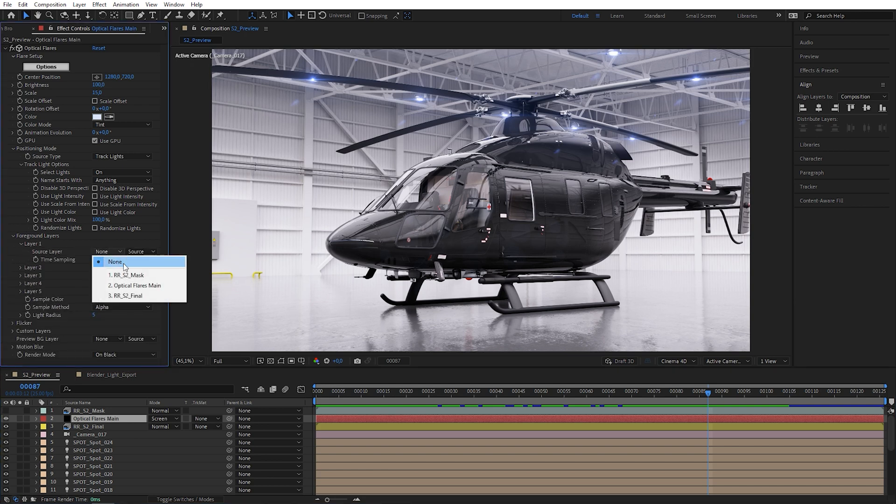
click(127, 274)
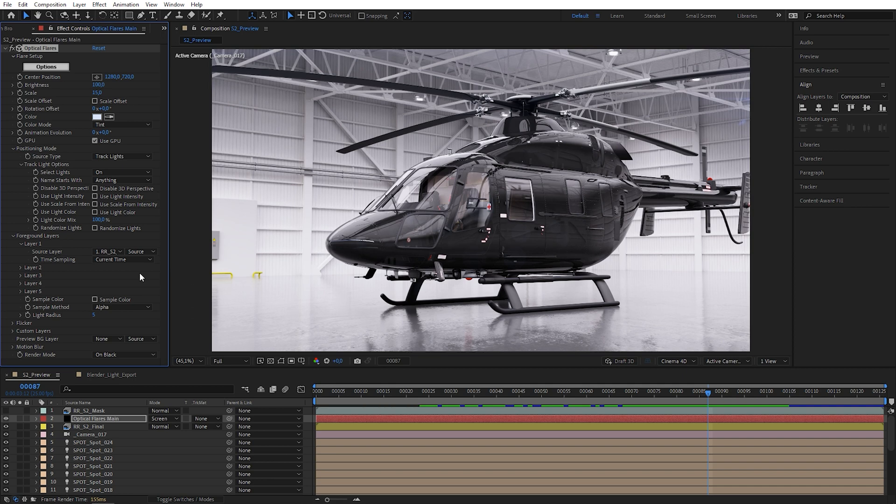
click(121, 307)
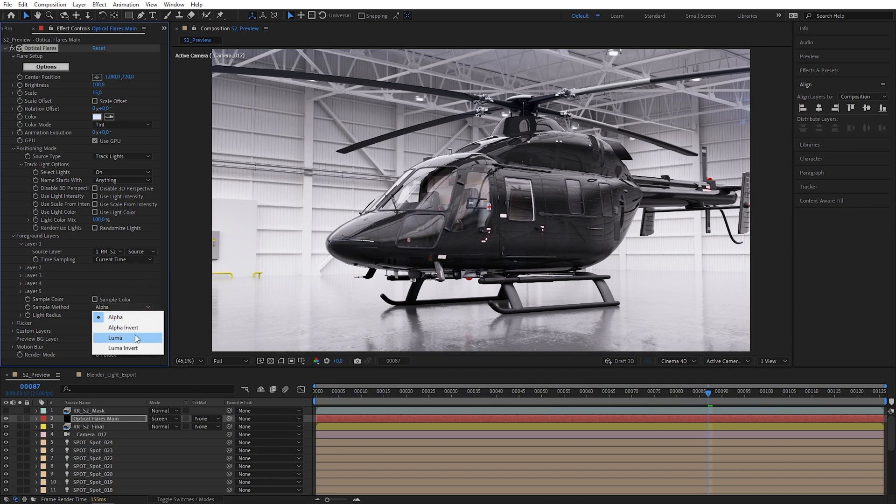
click(115, 338)
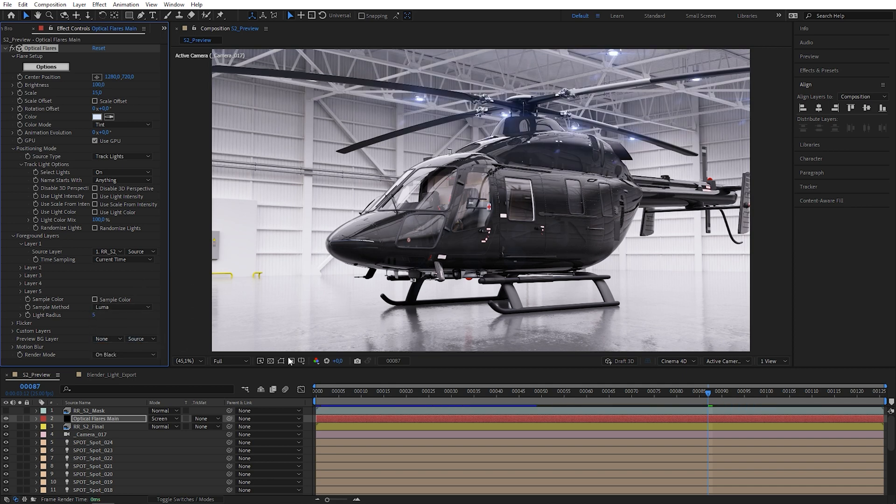
click(753, 393)
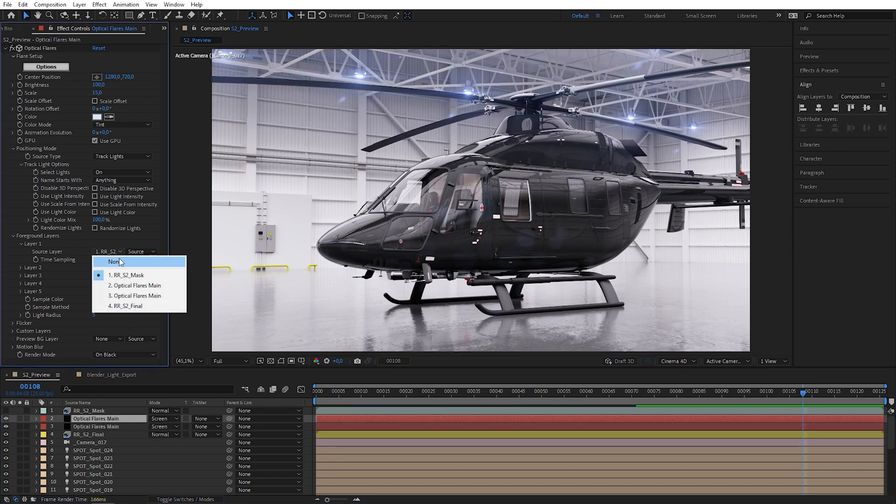
Step: On the duplicated flare, set Foreground Layer 1 source to None and reposition the flare in the editor
click(114, 262)
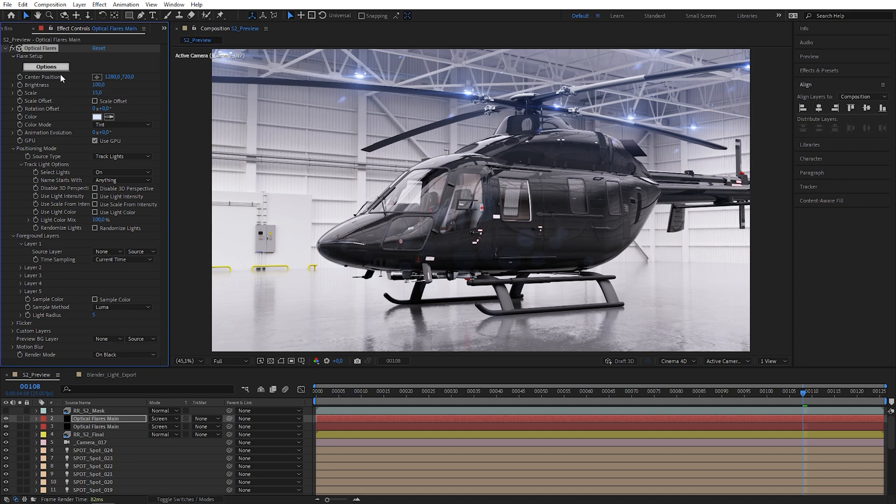
click(46, 66)
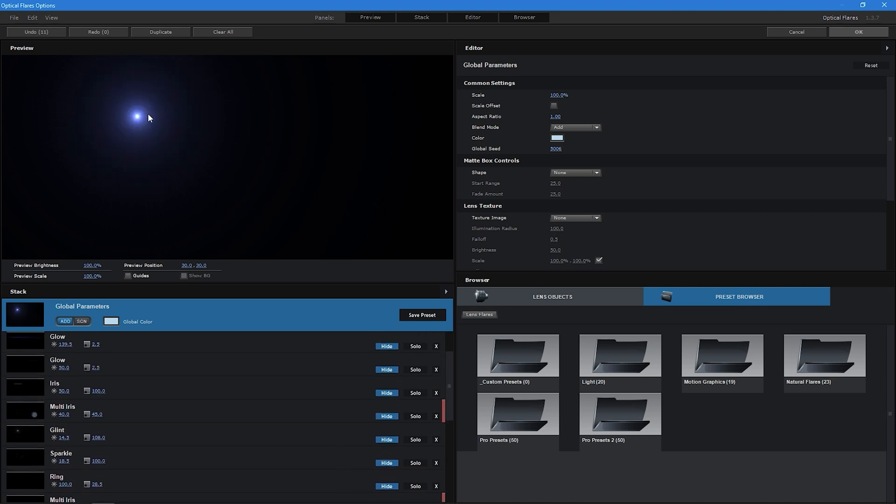
drag(134, 117, 178, 137)
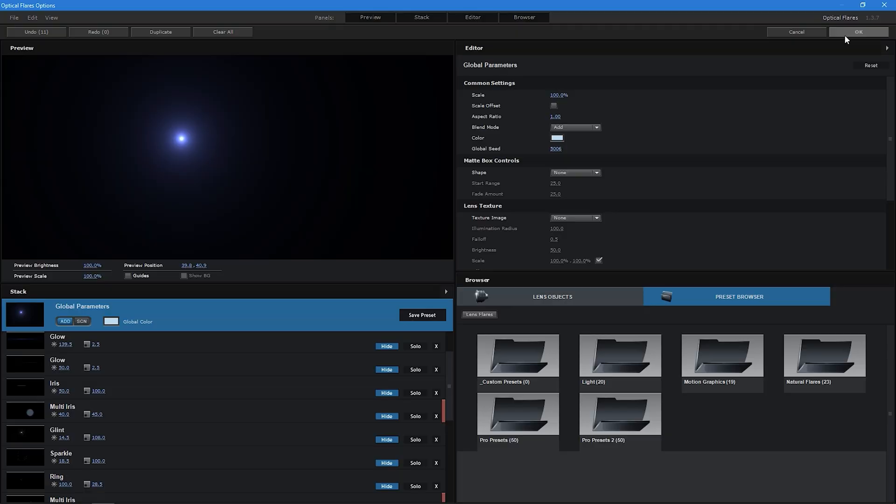
click(858, 31)
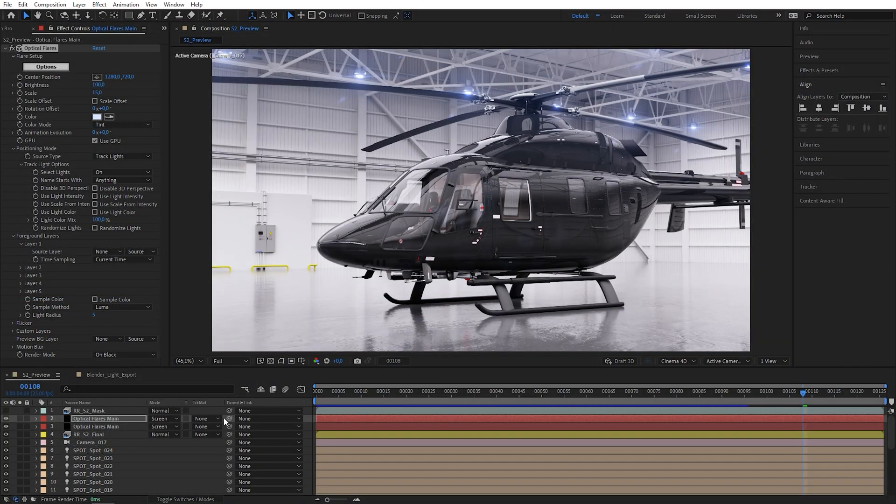
Step: Give the flare copy a Luma Inverted matte from RR_S2_Mask, preview it, then scrub the S5 cockpit shot
click(210, 418)
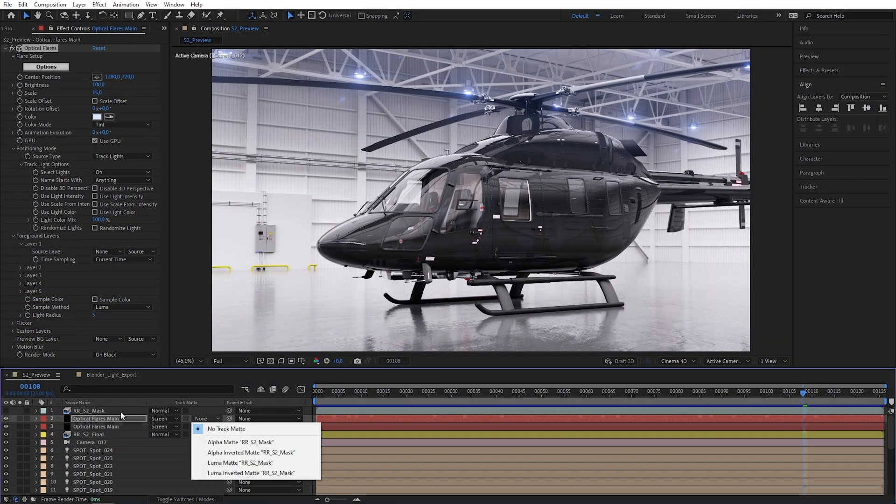
mouse_move(256, 476)
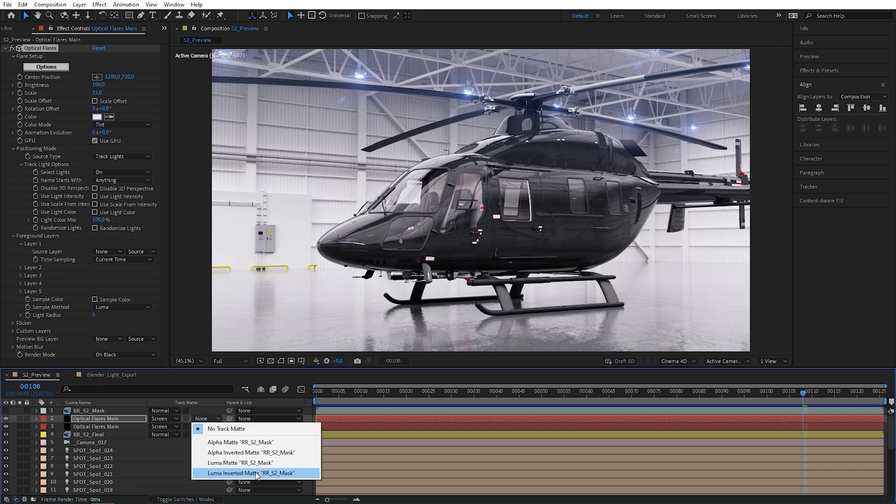
click(249, 473)
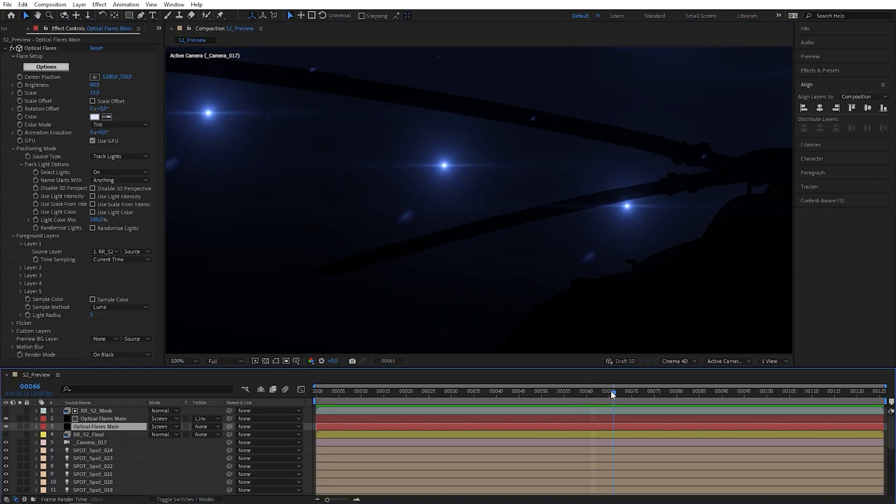
click(737, 391)
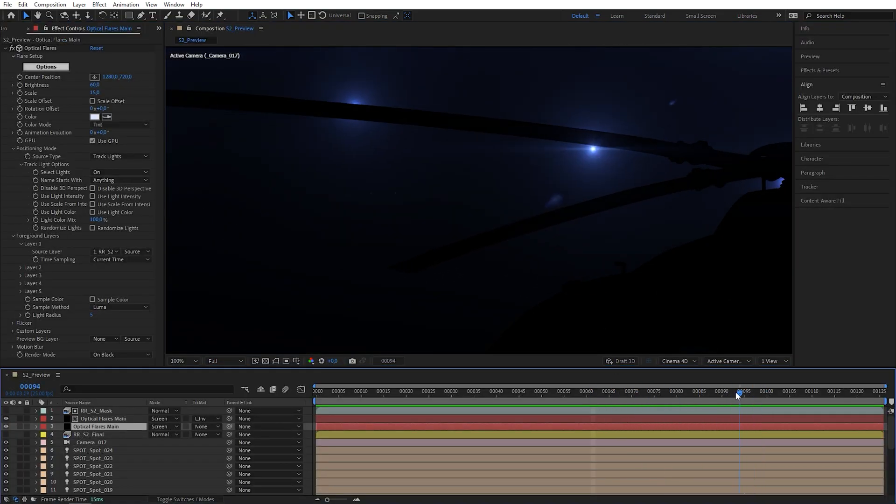
drag(740, 394, 694, 394)
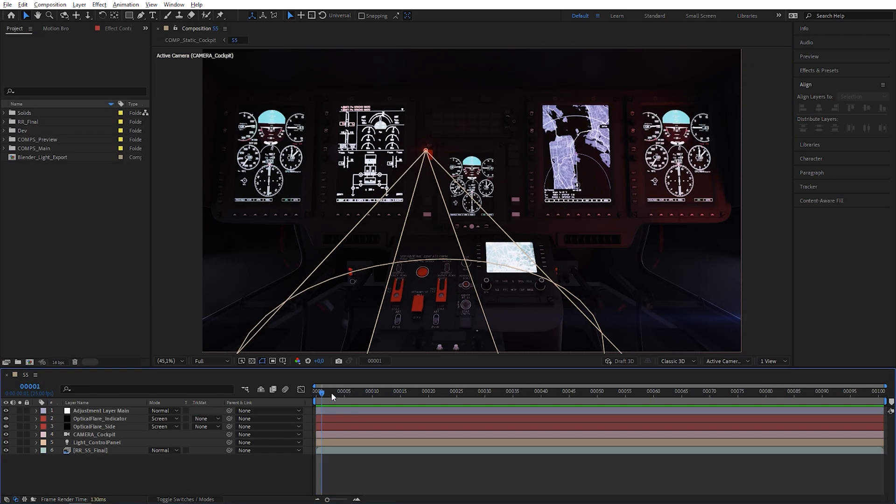
drag(320, 398, 746, 398)
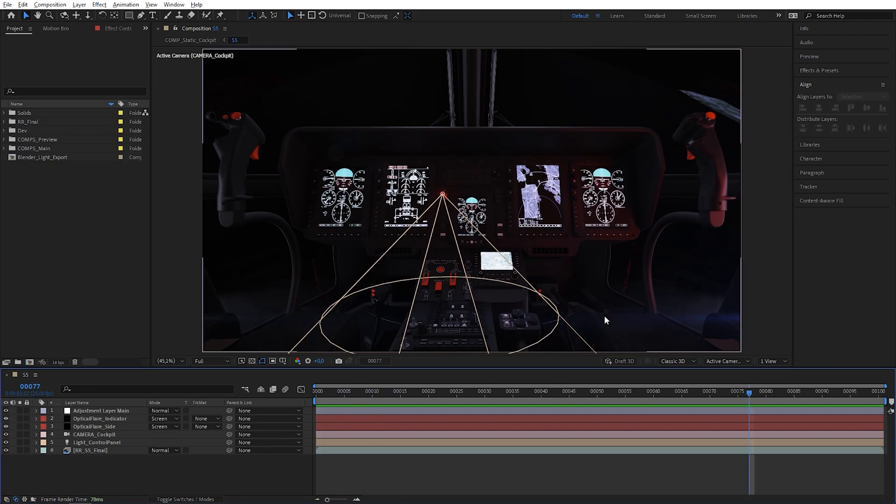